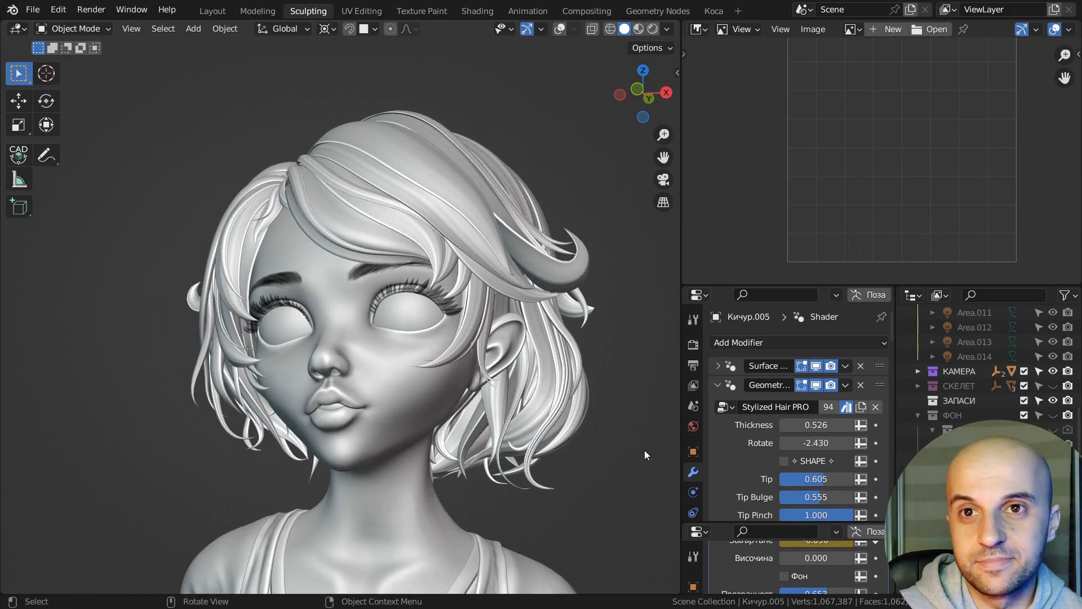
- Show the single tapered test hair strand alone, fullscreen in the 3D viewport
left_click(656, 10)
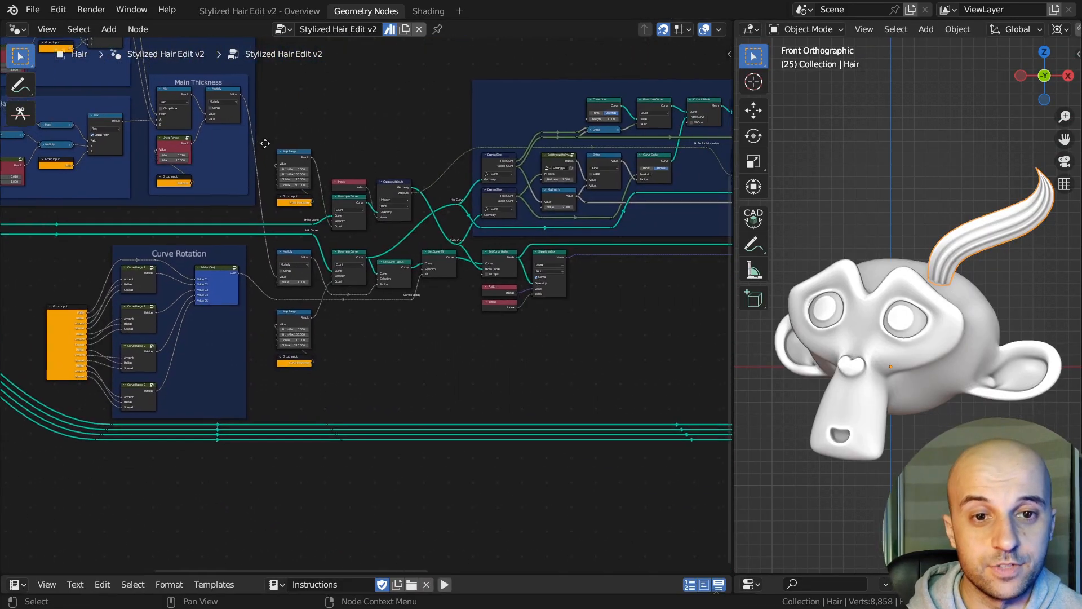
scroll("down", 3)
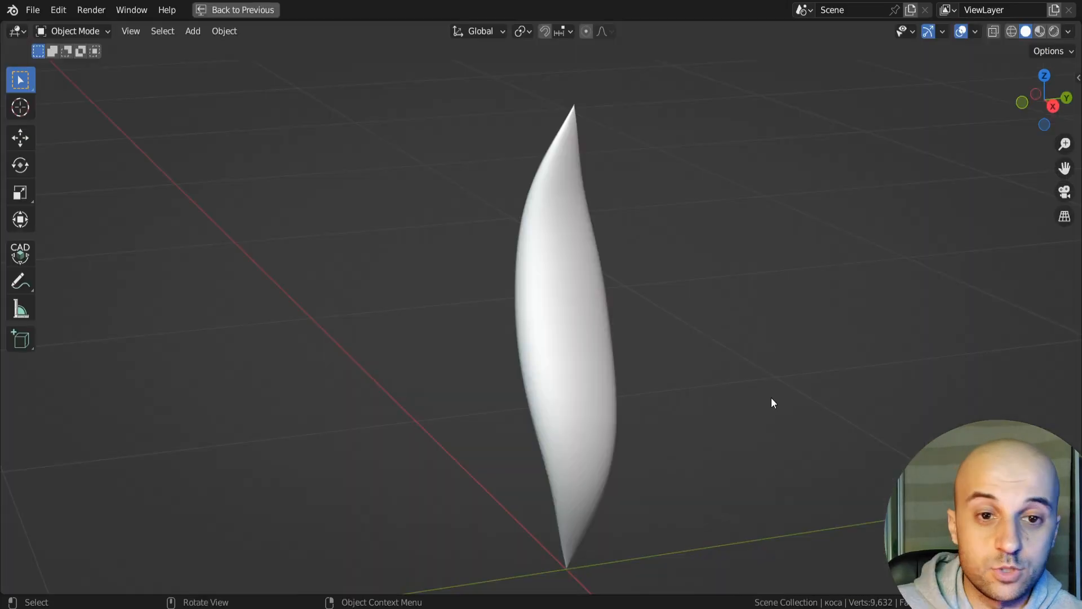
- Inspect the strand's Geometry Nodes tree and Shading Attribute material, setting Set Curve Tilt to 0°
left_click(656, 12)
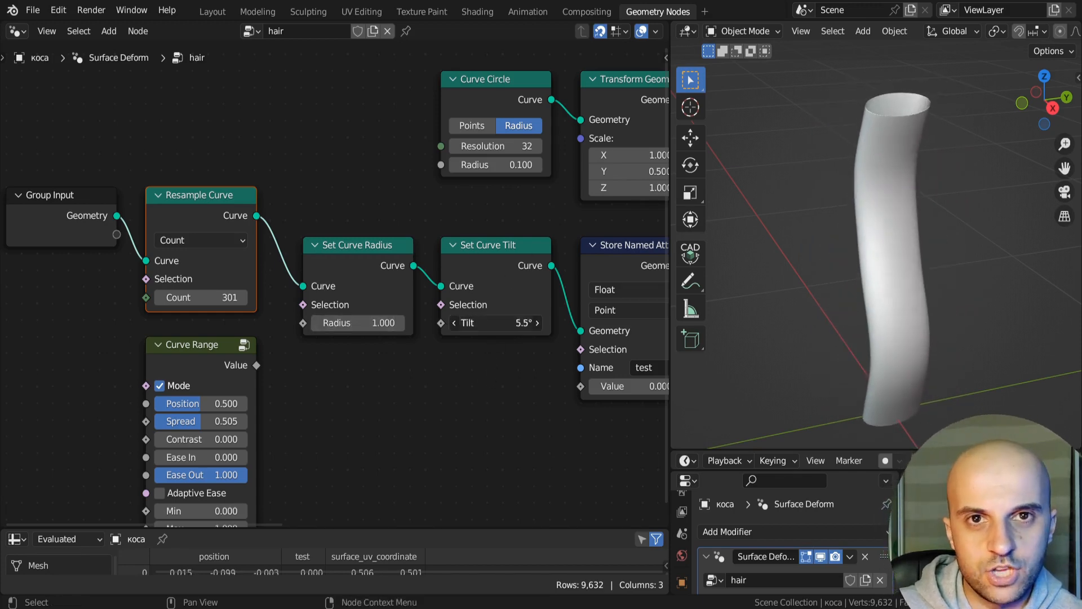
left_click(496, 323)
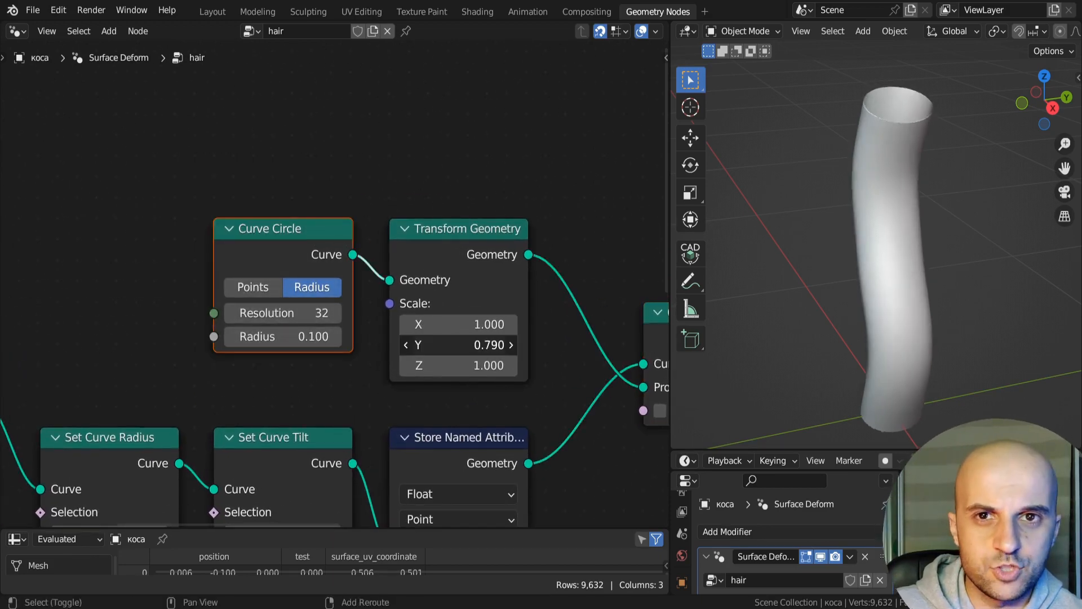
left_click(458, 345)
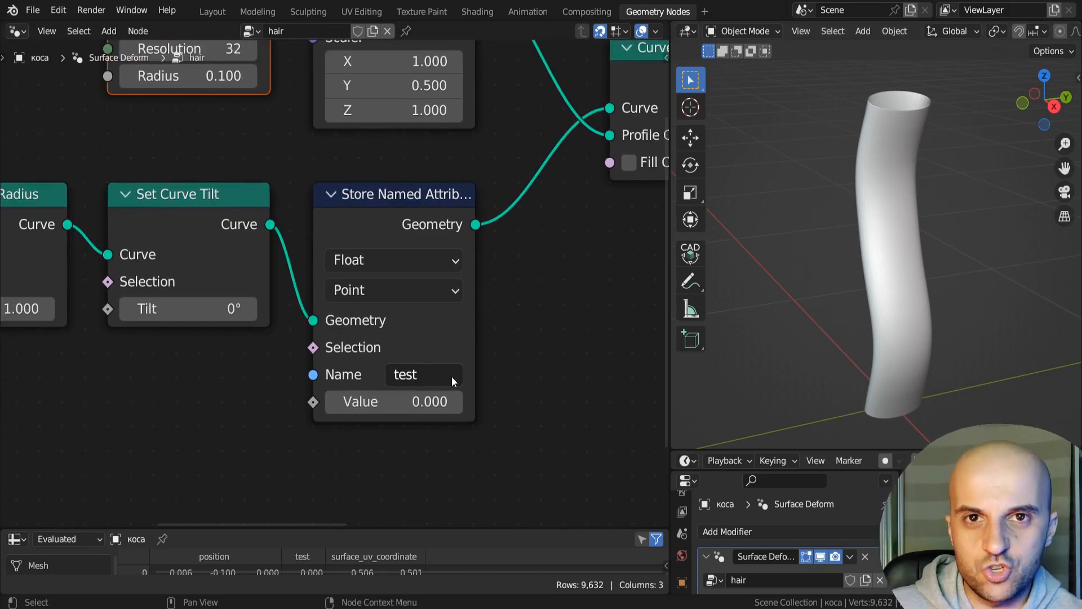
left_click(476, 12)
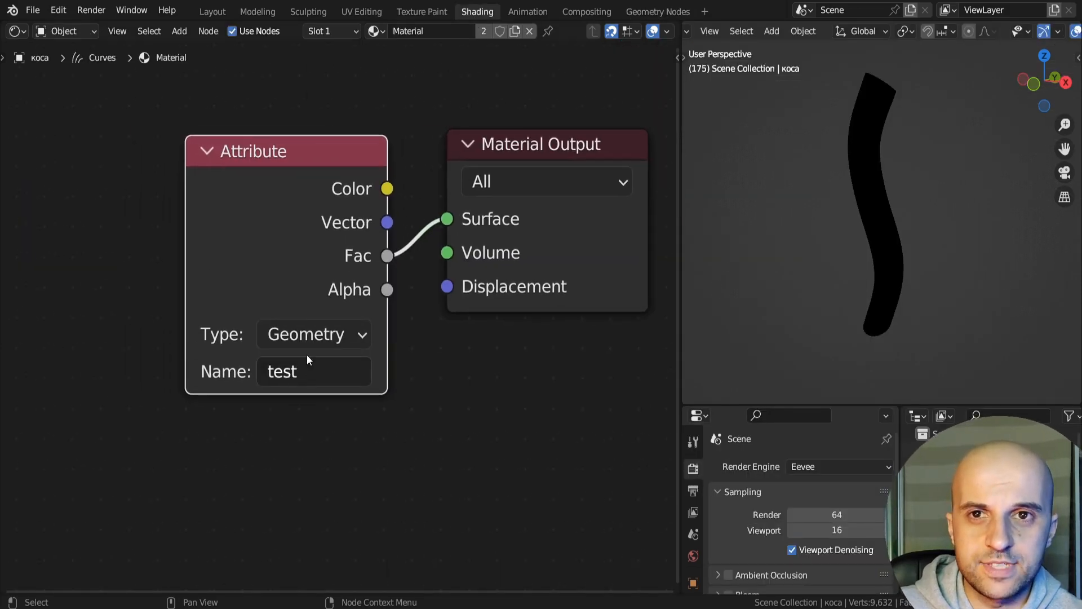
left_click(657, 11)
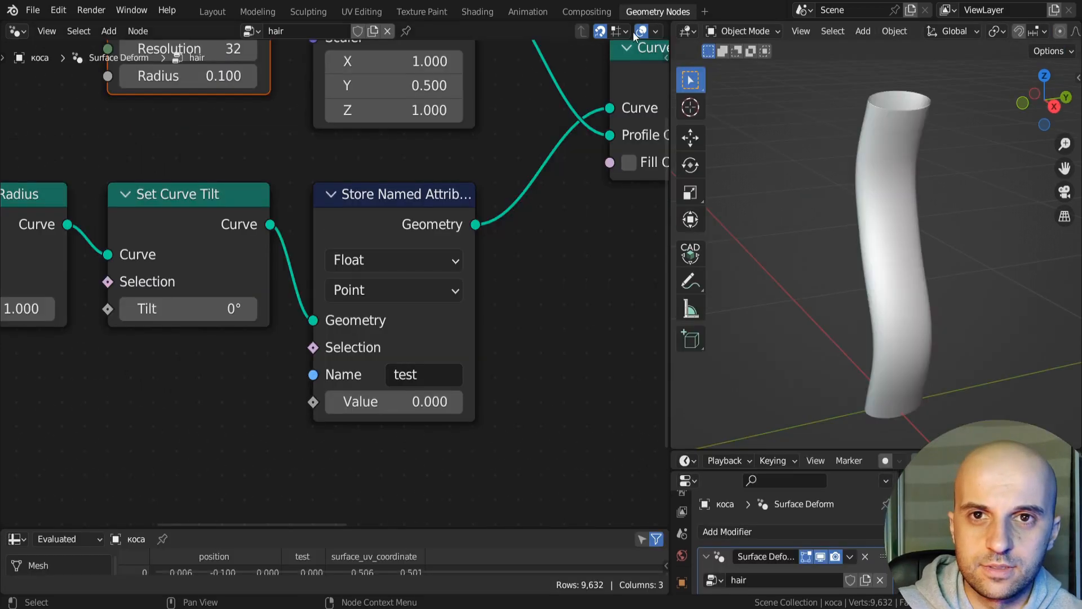
left_click(642, 30)
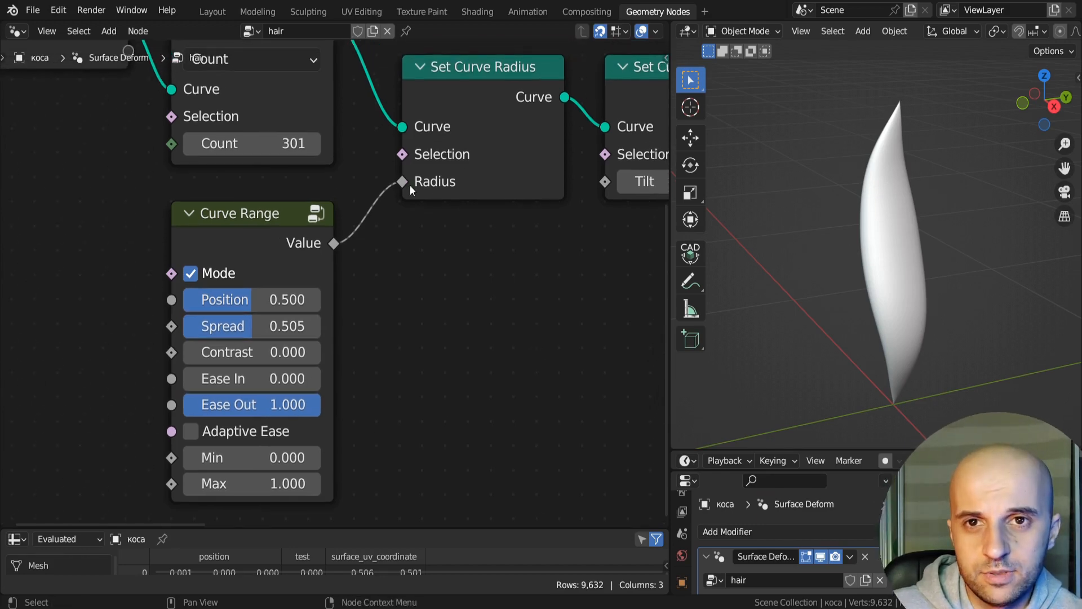
mouse_move(579, 349)
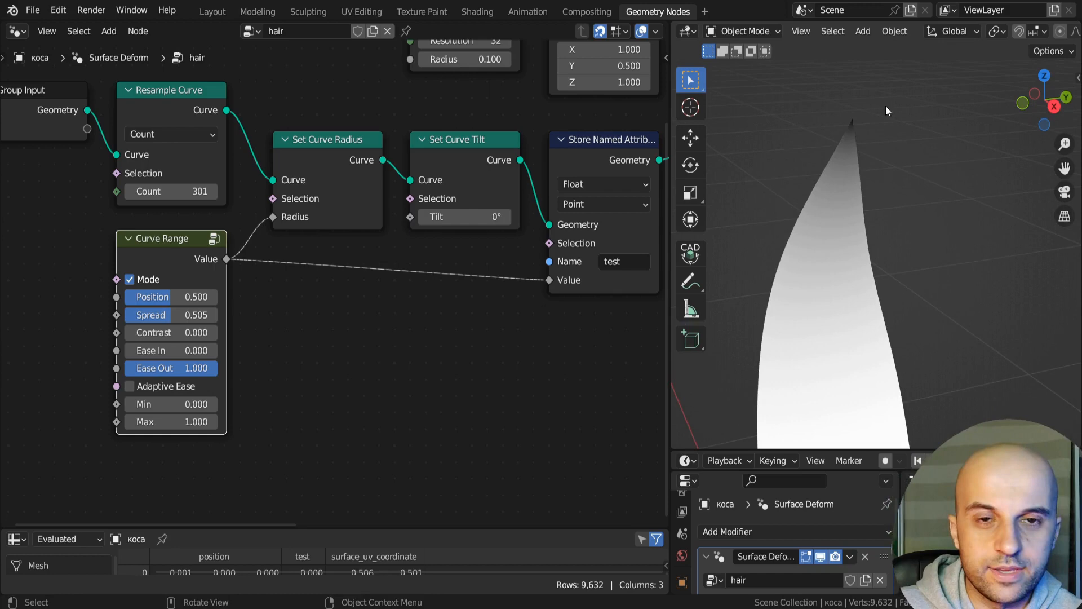
mouse_move(874, 136)
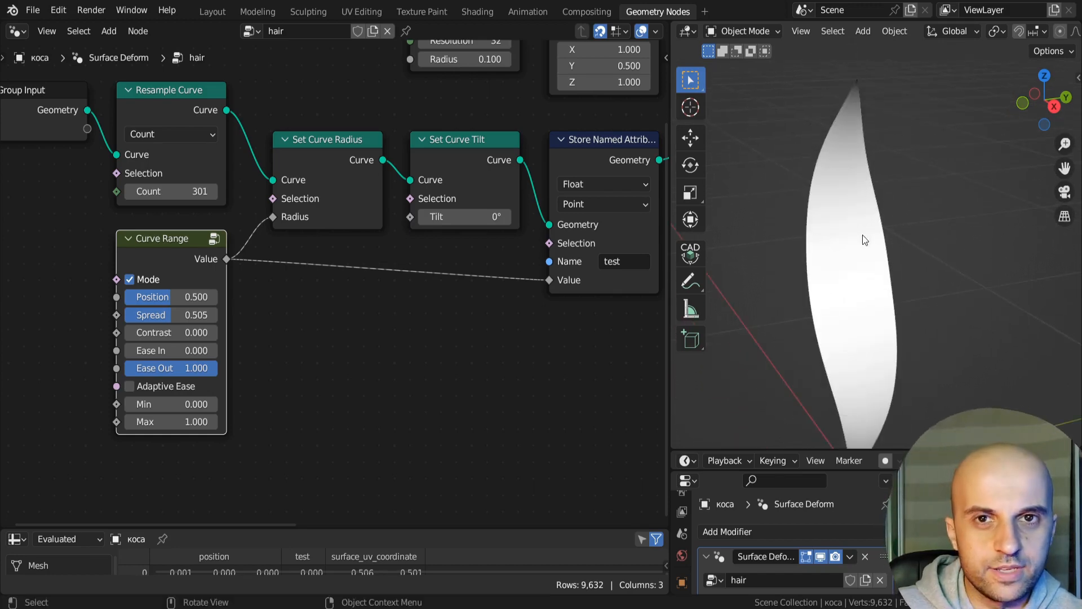
mouse_move(914, 271)
type("fa")
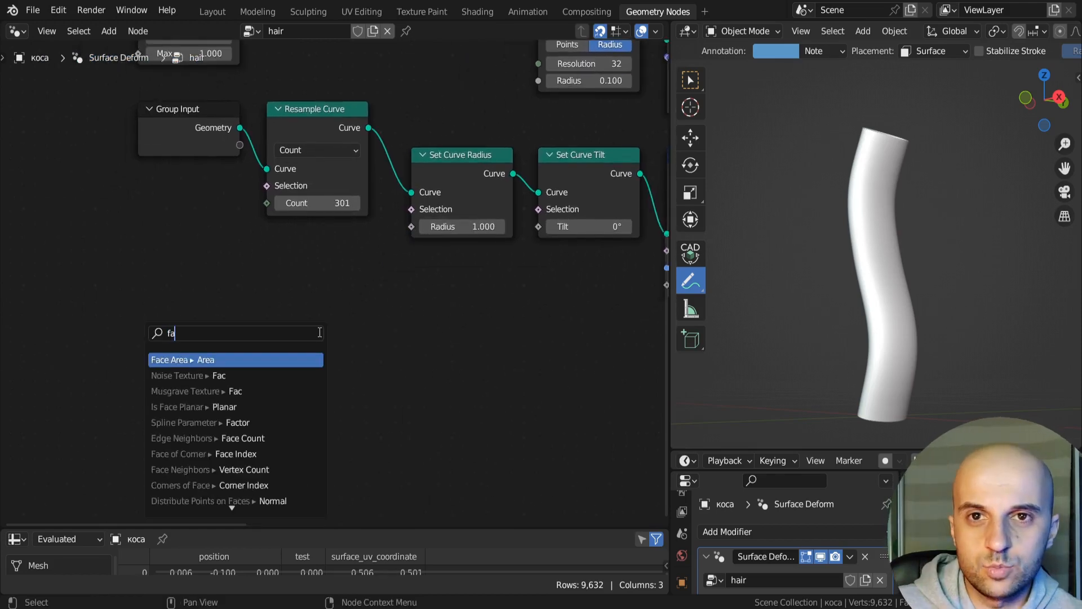
- Feed Spline Parameter Factor through a Ping-Pong Math node and a second Math node into Radius
left_click(200, 422)
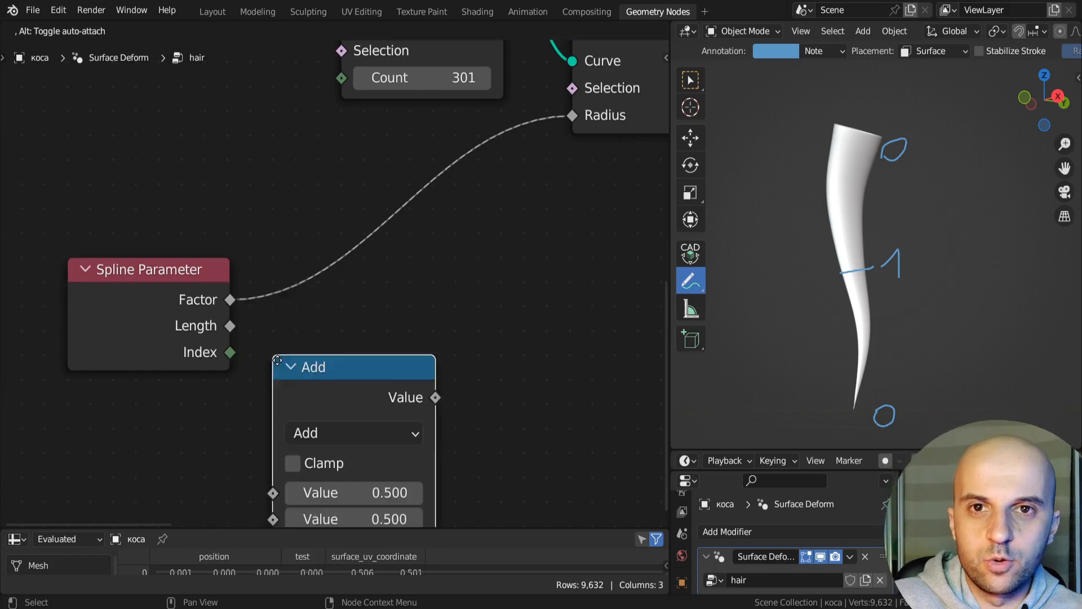
left_click(353, 433)
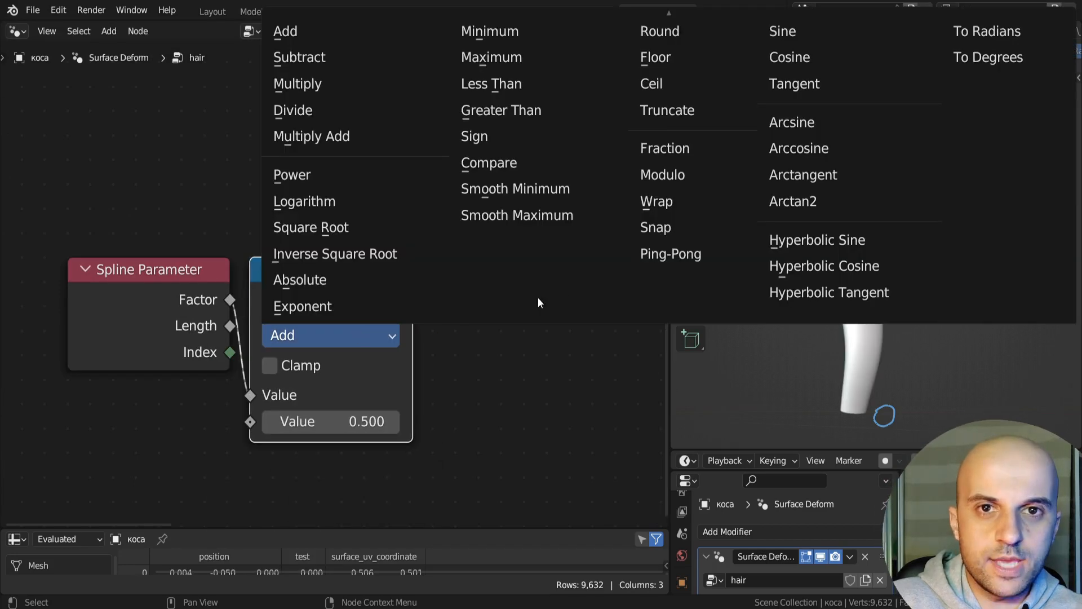
left_click(670, 253)
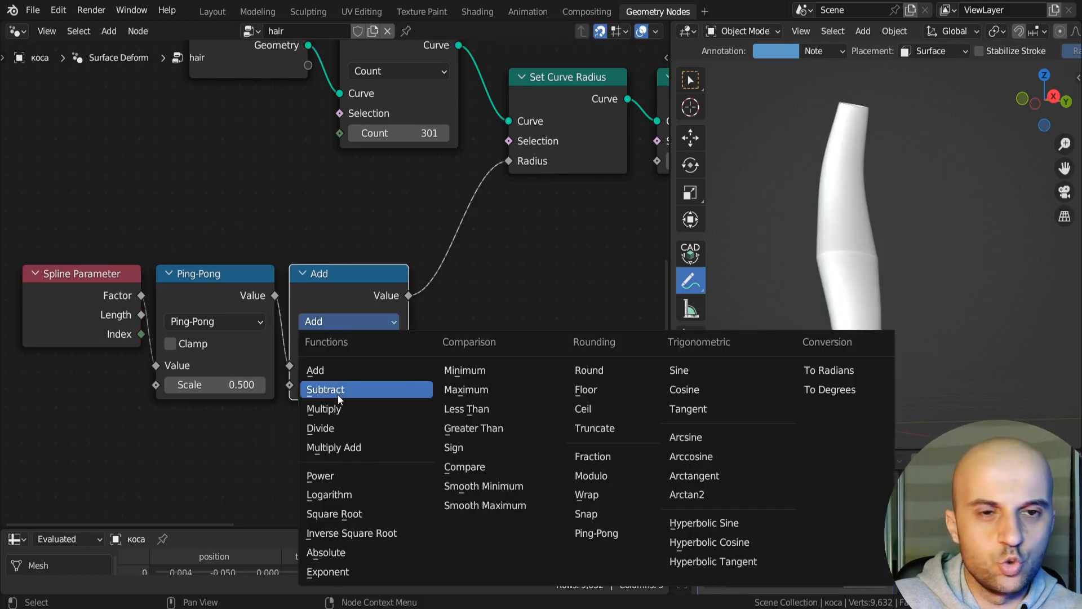
left_click(323, 408)
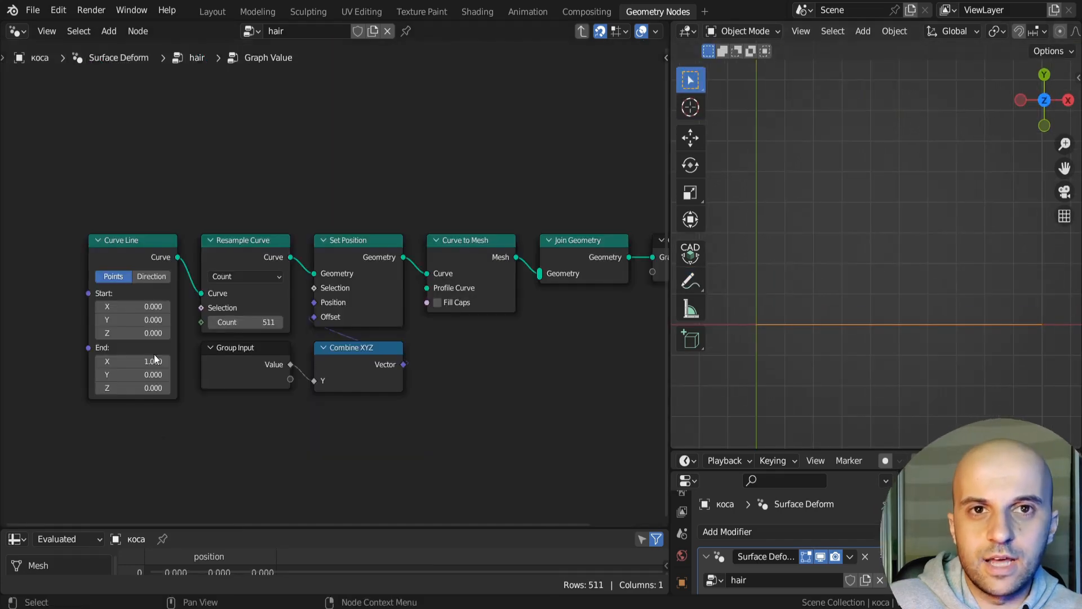
- Link the Multiply node's Value output into Graph Value to plot a triangular peak
scroll("up", 3)
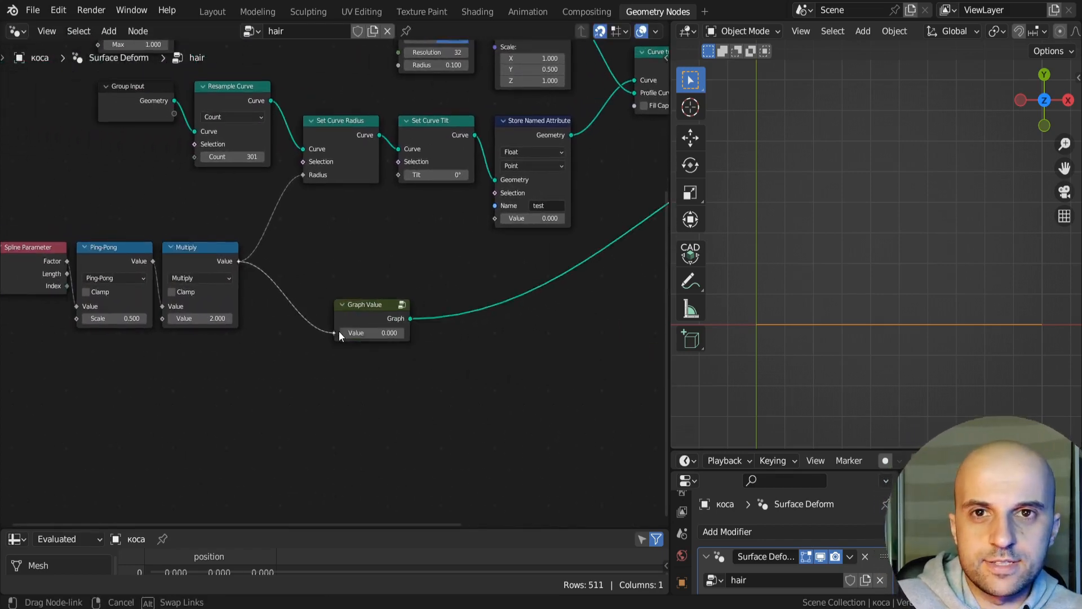
left_click(333, 332)
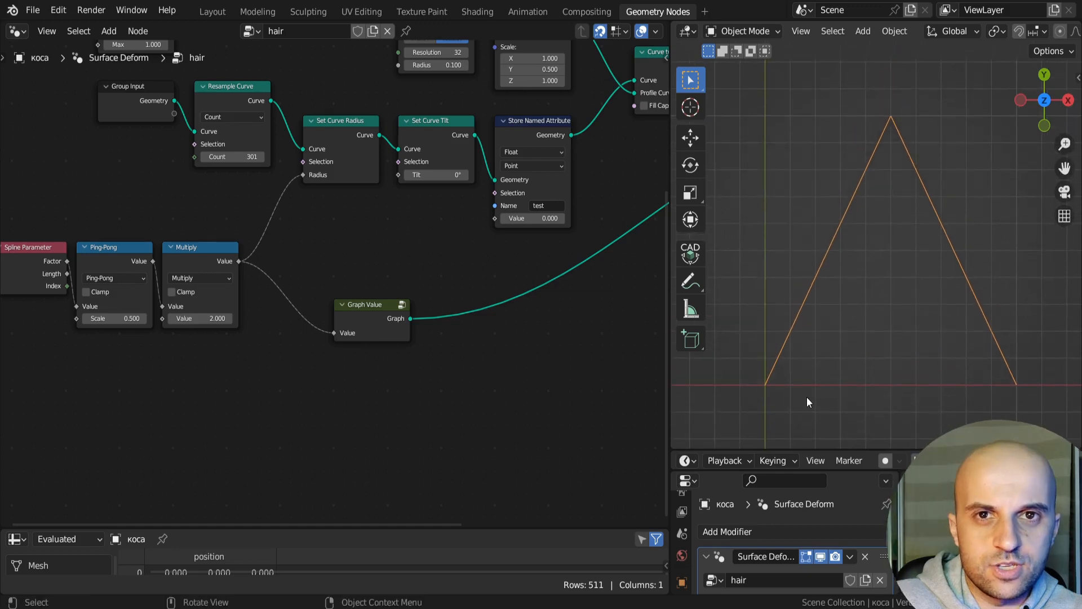
left_click(690, 280)
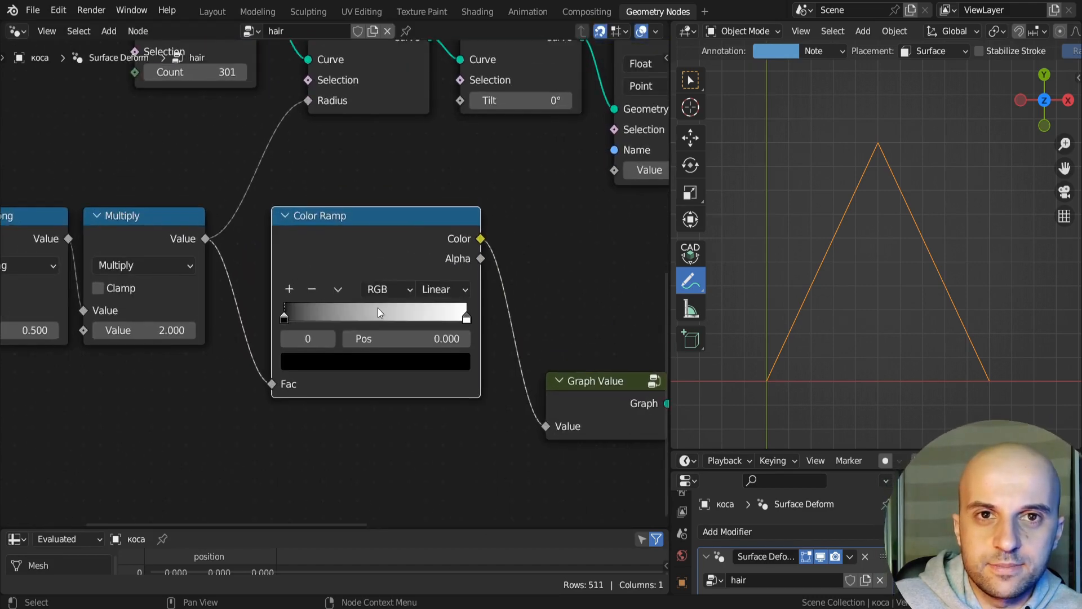
- Try a Color Ramp between Multiply and Graph Value, then remove it
left_click(443, 289)
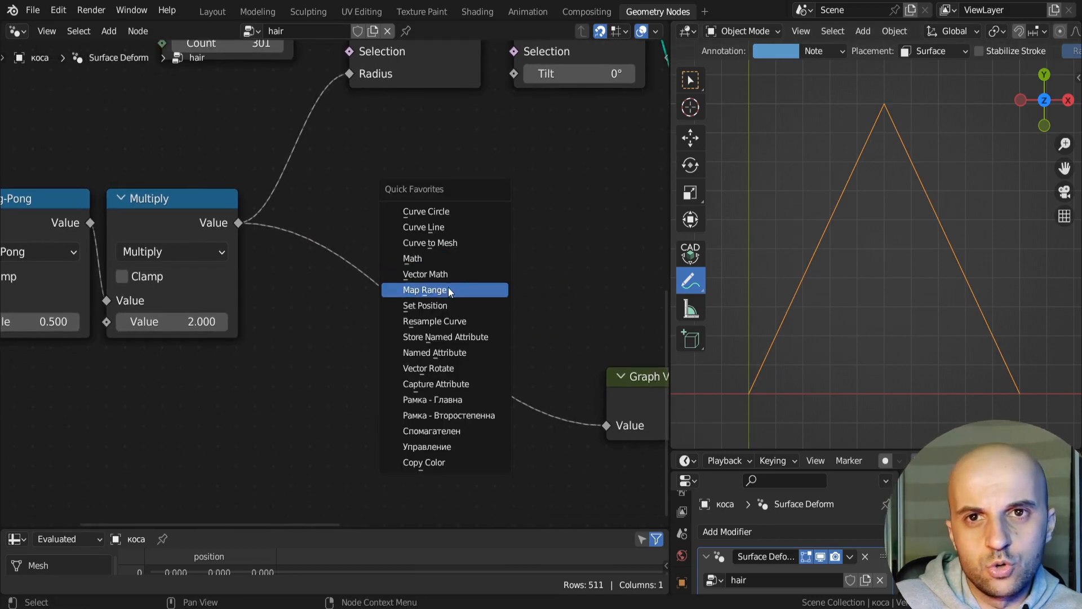
- Insert a Map Range node into the link with Smoother Step interpolation
left_click(425, 289)
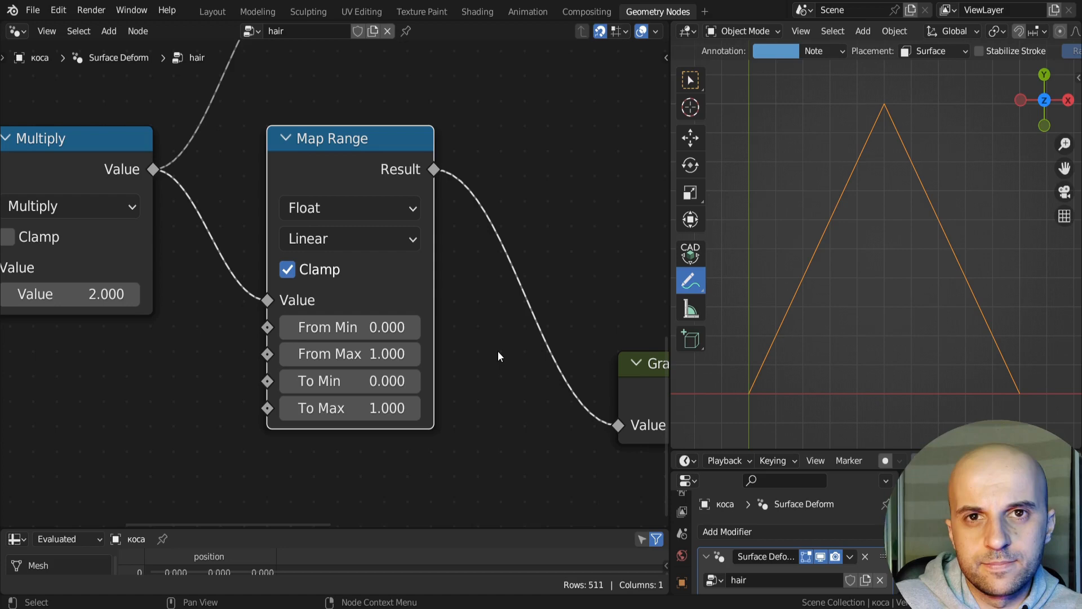
left_click(350, 238)
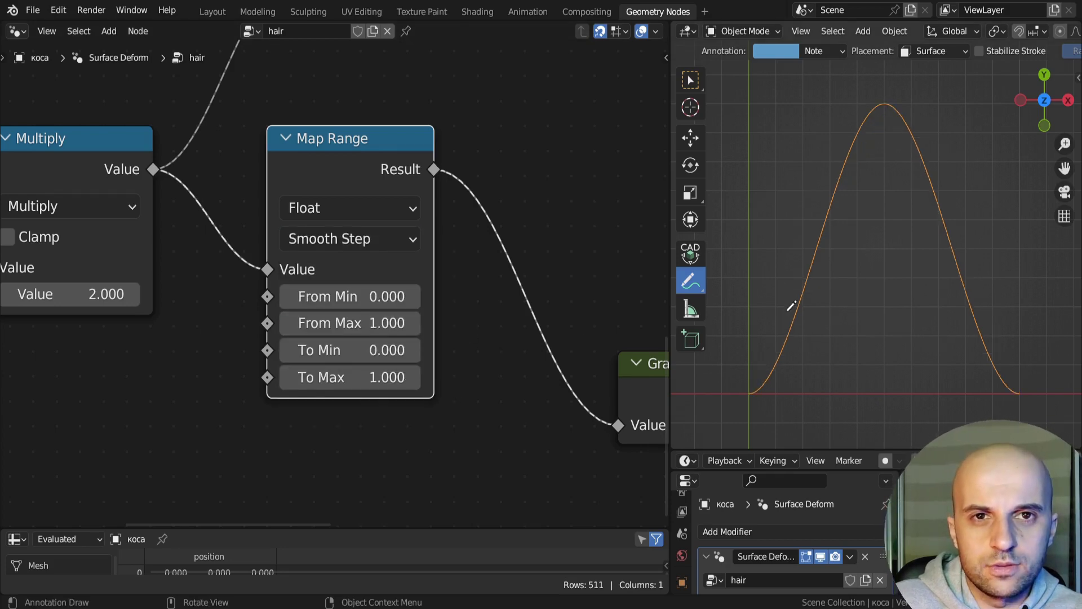
left_click(350, 238)
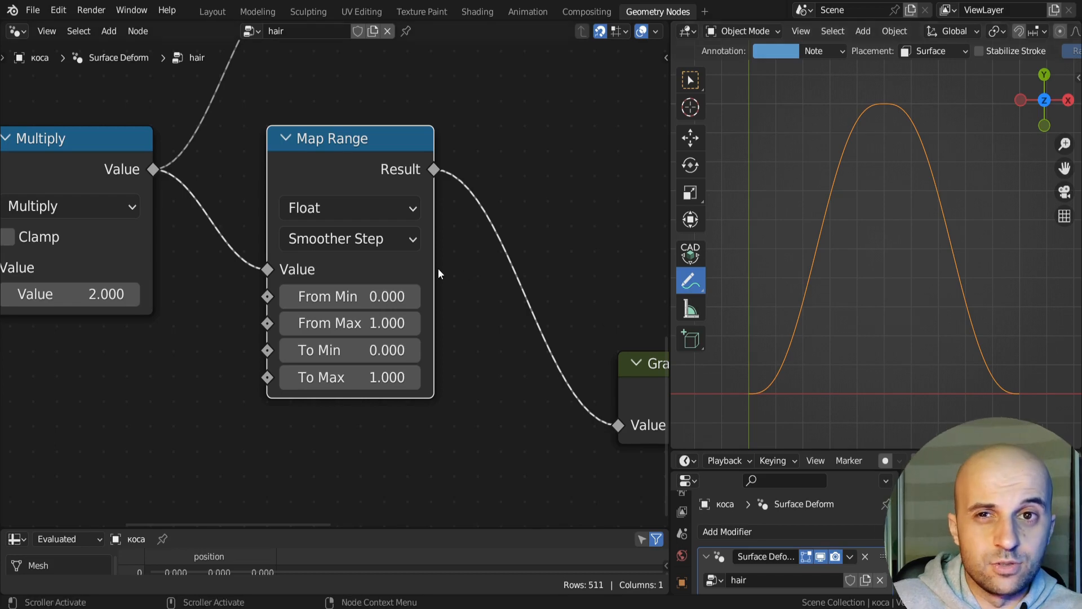
left_click(348, 238)
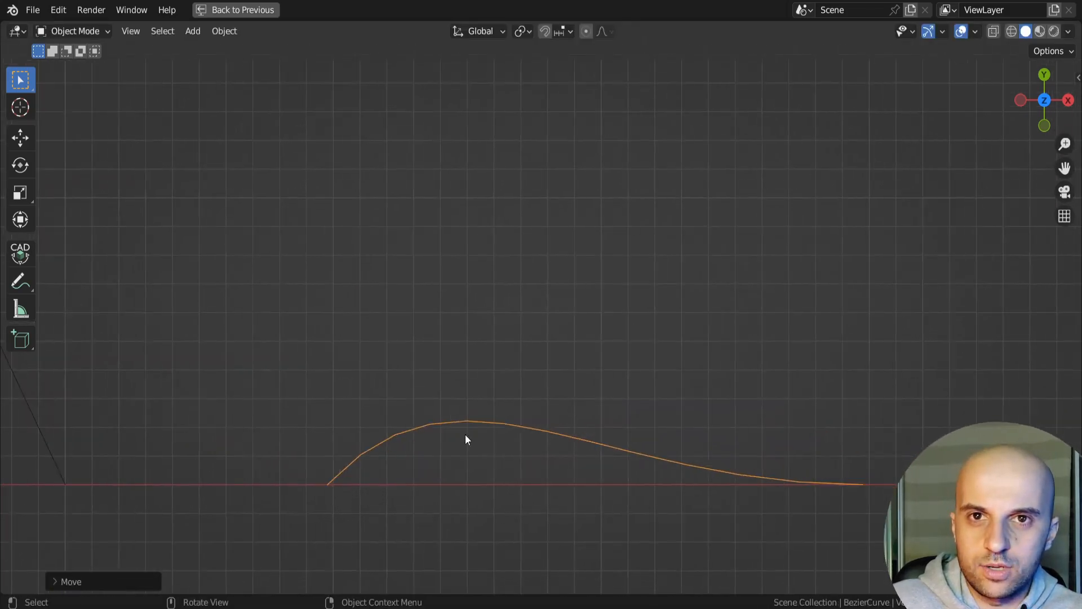
- Bend the curve into a steep S-shape in Edit Mode and trace it with an annotation
key("Tab")
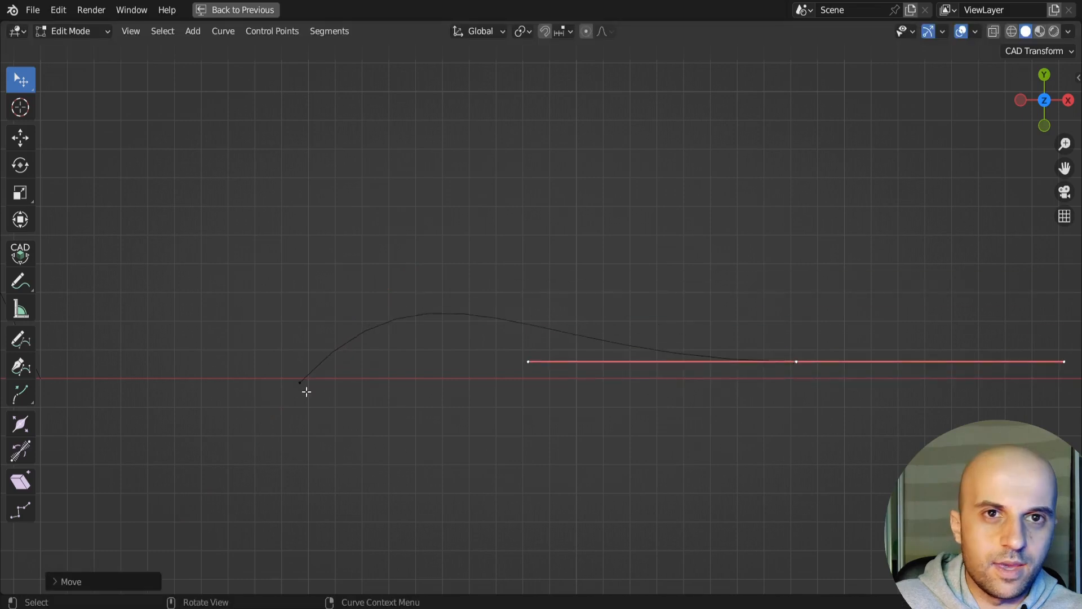
key("s")
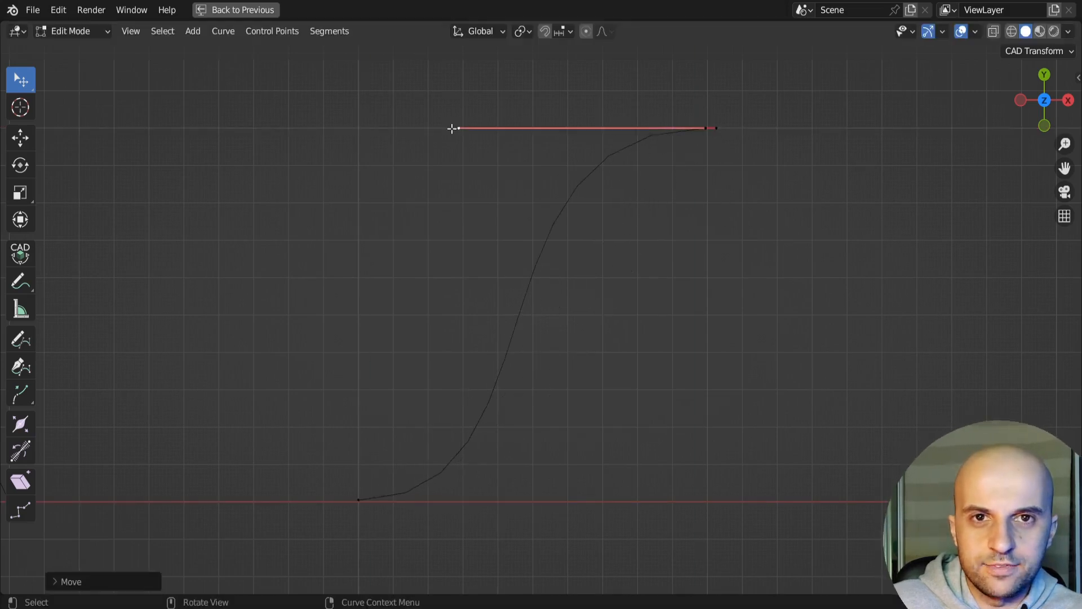
left_click(20, 281)
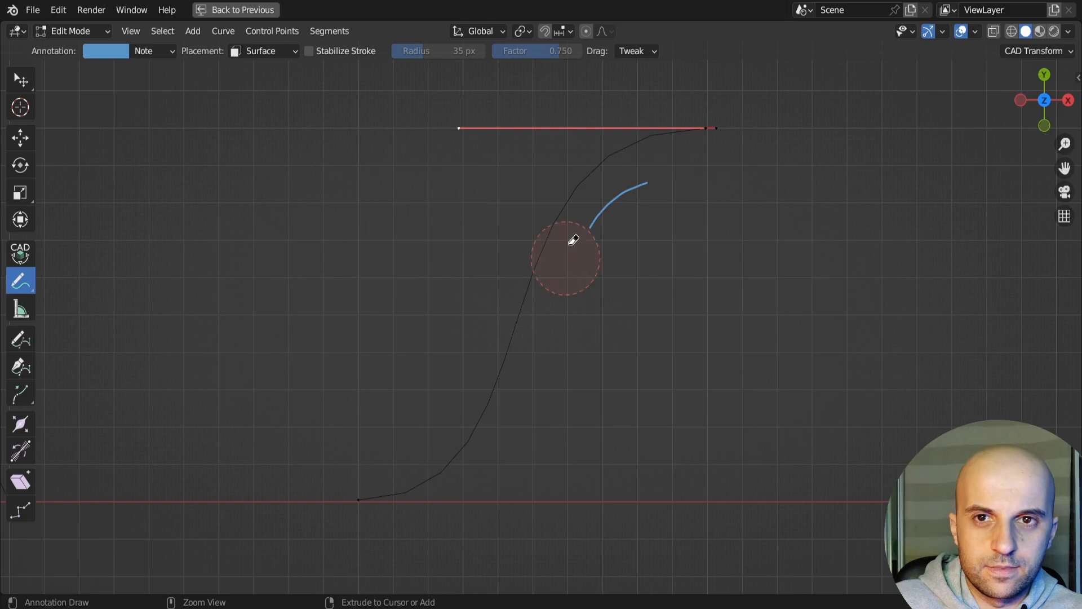
left_click(20, 79)
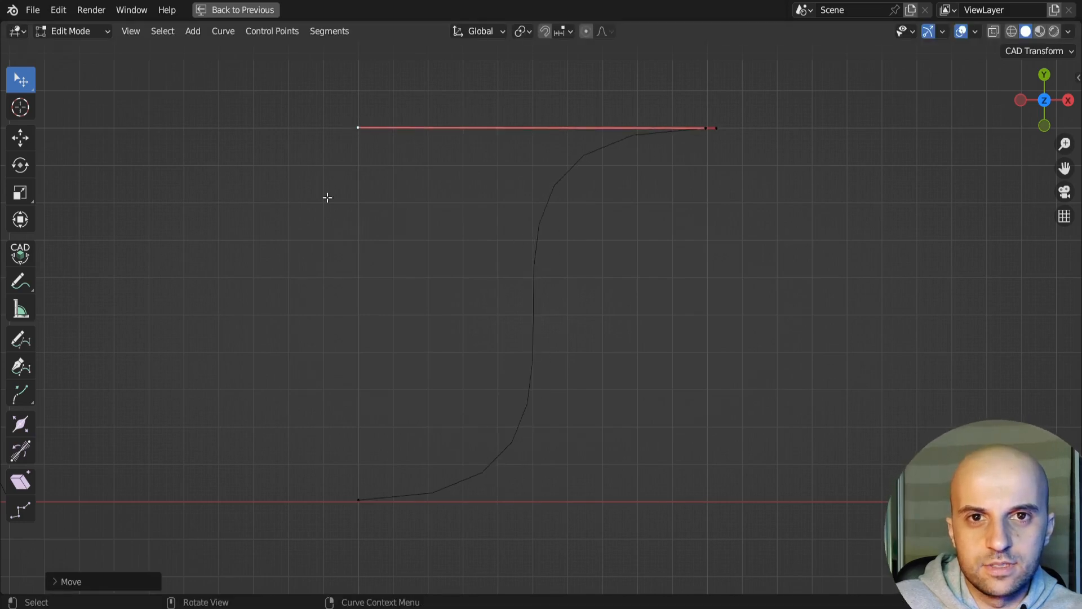
left_click(21, 281)
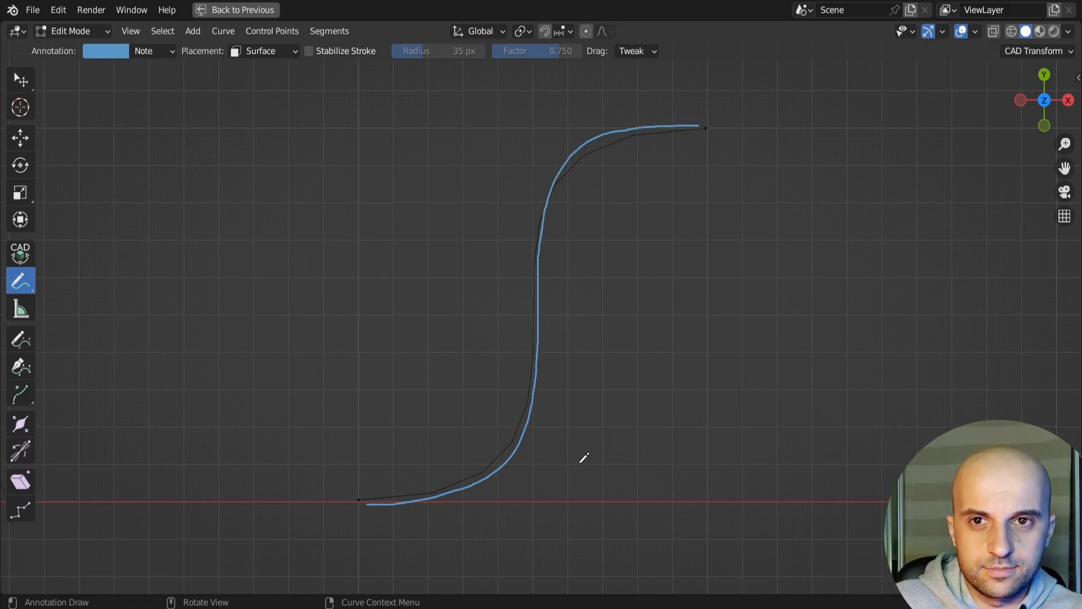
left_click(656, 11)
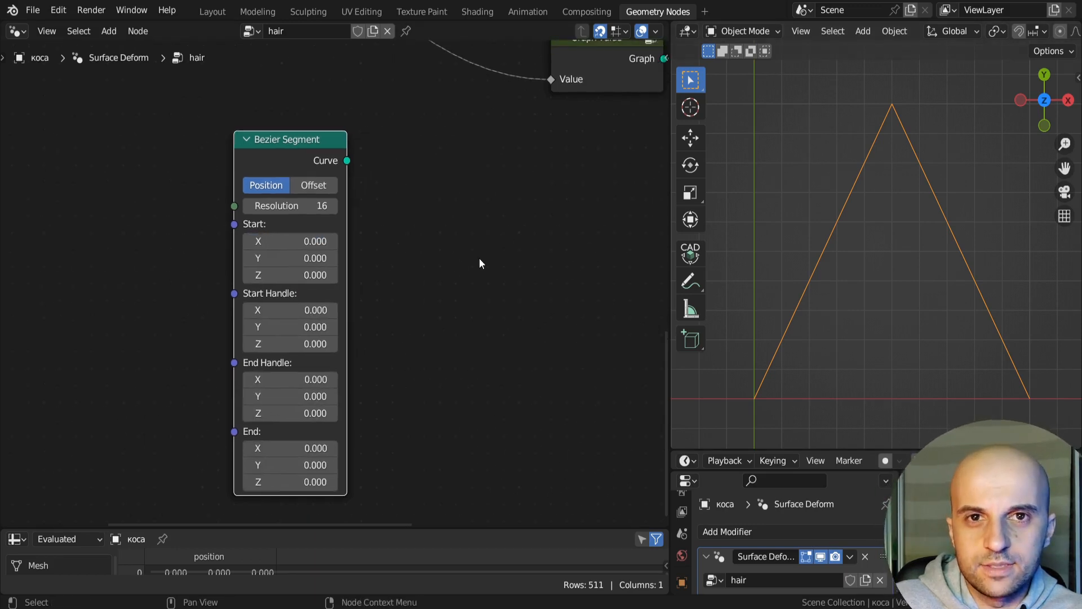
- Position the Bezier Segment node and edit its start coordinate value
left_click_drag(290, 139, 335, 113)
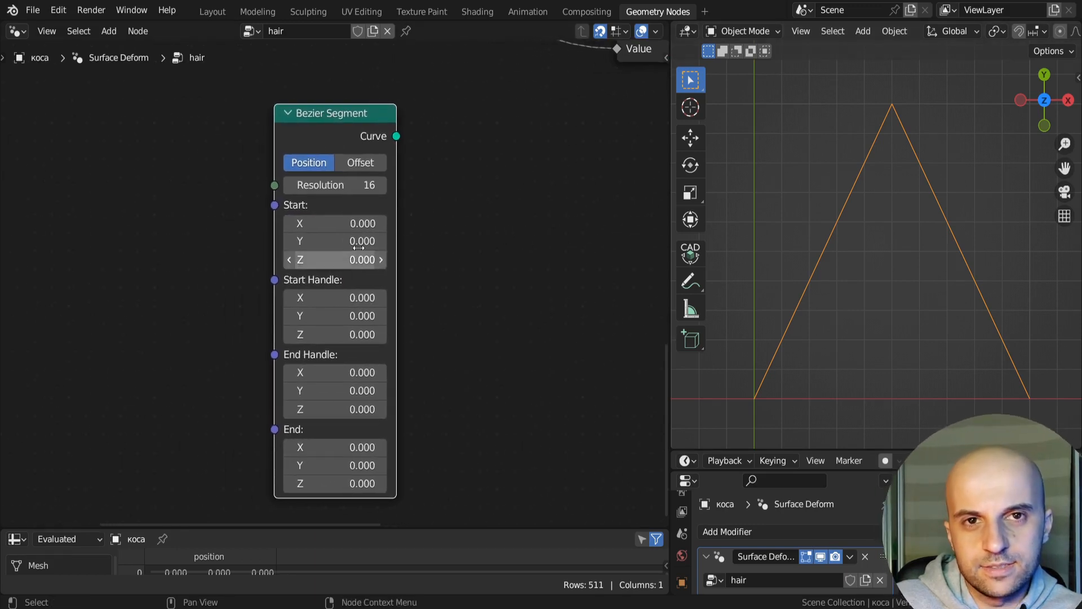
mouse_move(462, 455)
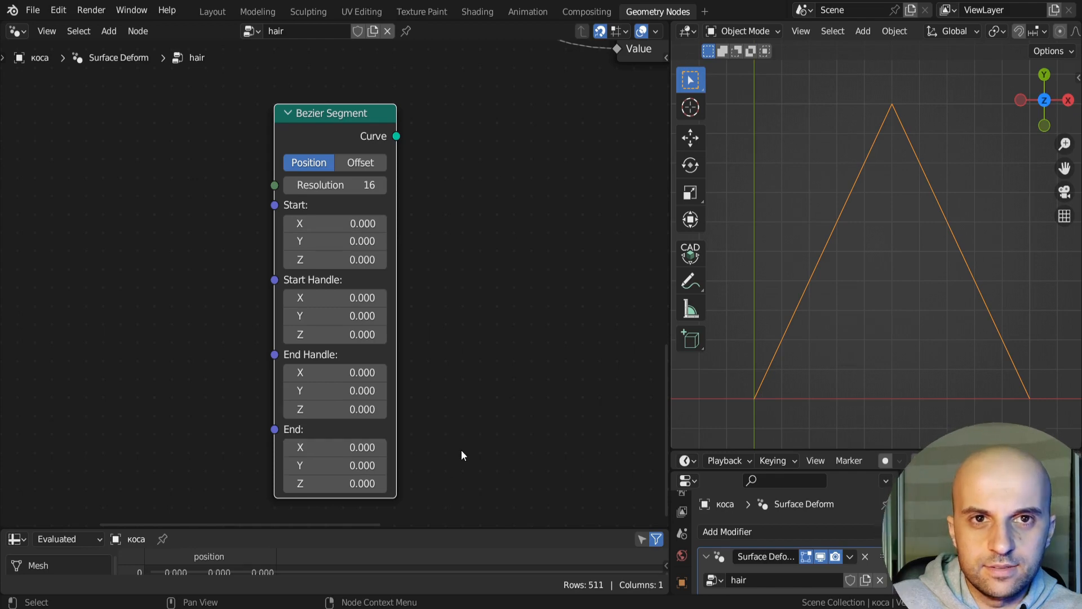
mouse_move(410, 320)
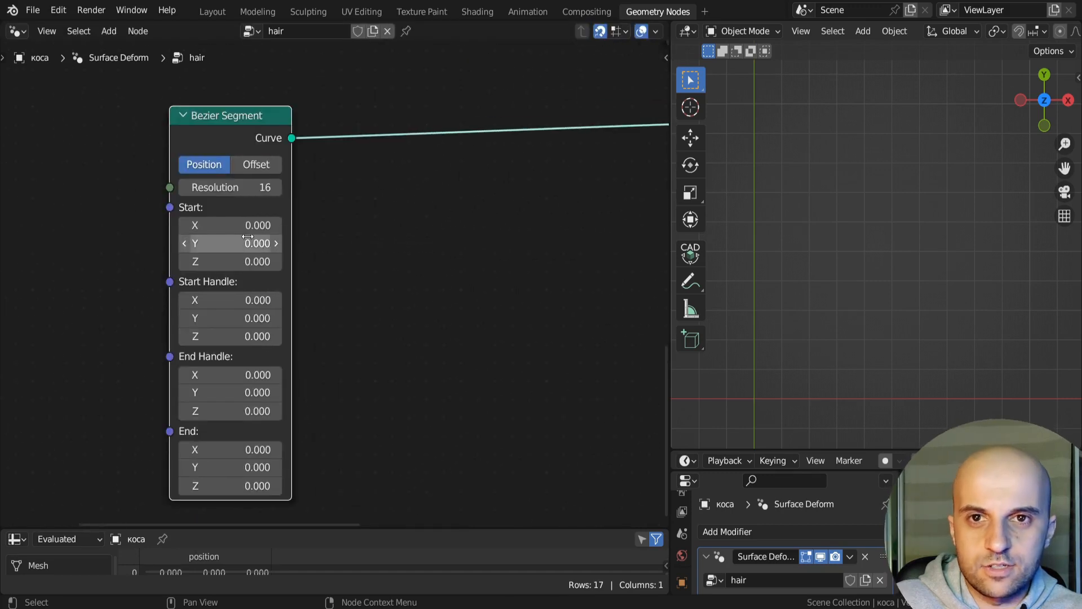
double_click(230, 450)
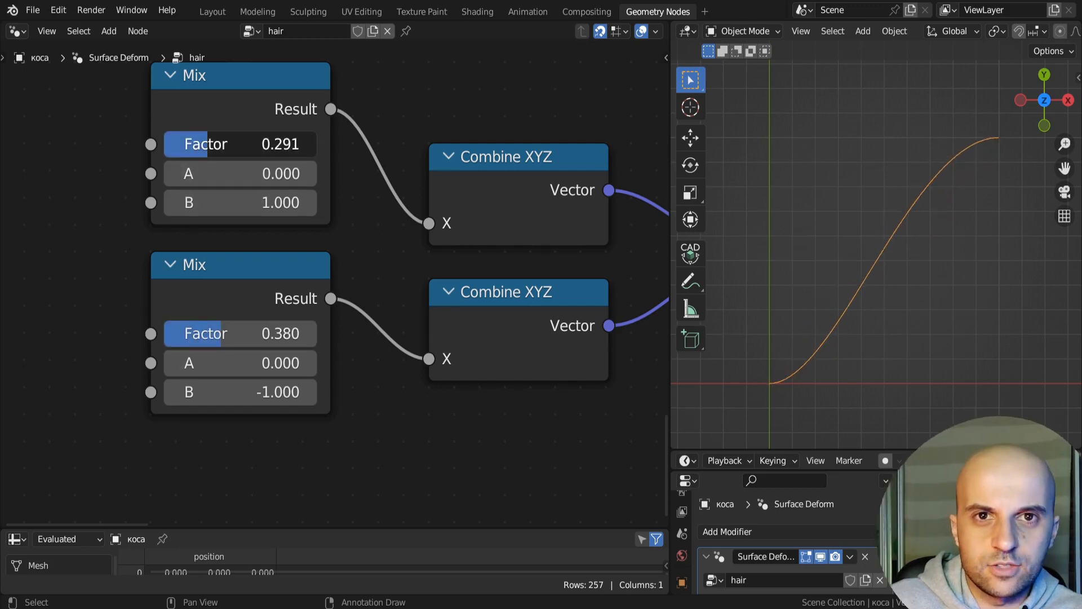
- Adjust the Mix factors driving the Bezier Segment handles to reshape the ease curve
left_click_drag(240, 144, 248, 144)
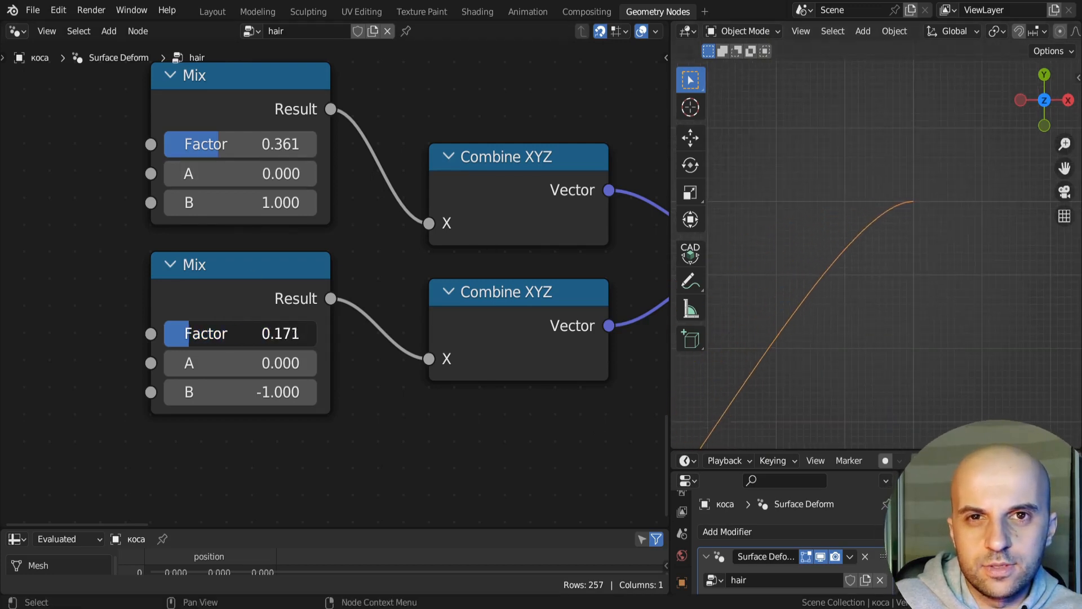
left_click(690, 280)
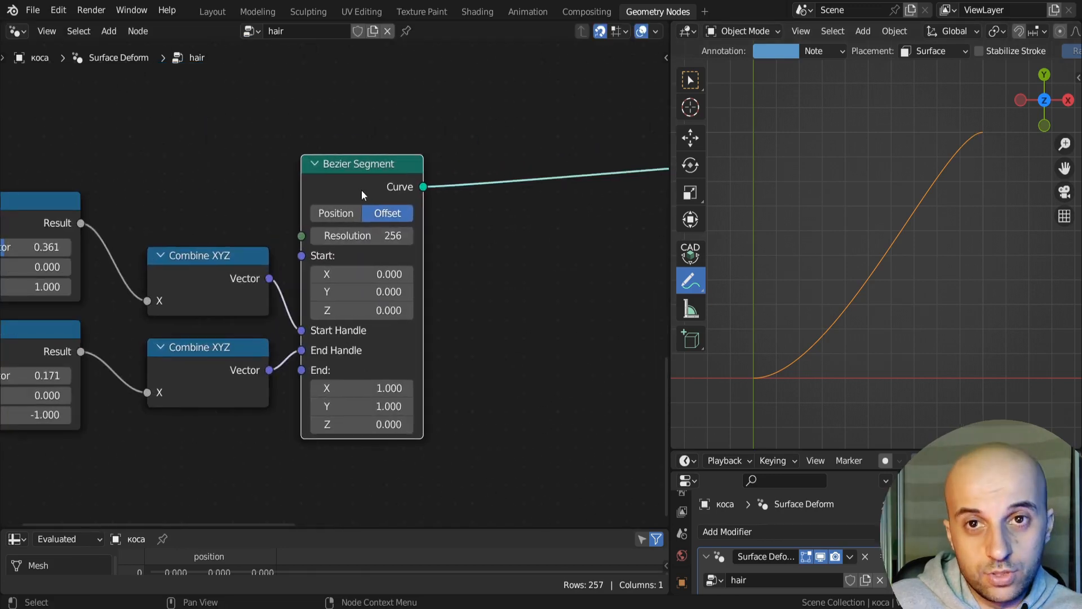
- Add Resample Curve in Evaluated mode after Bezier Segment, followed by a Sample Curve node
type("res")
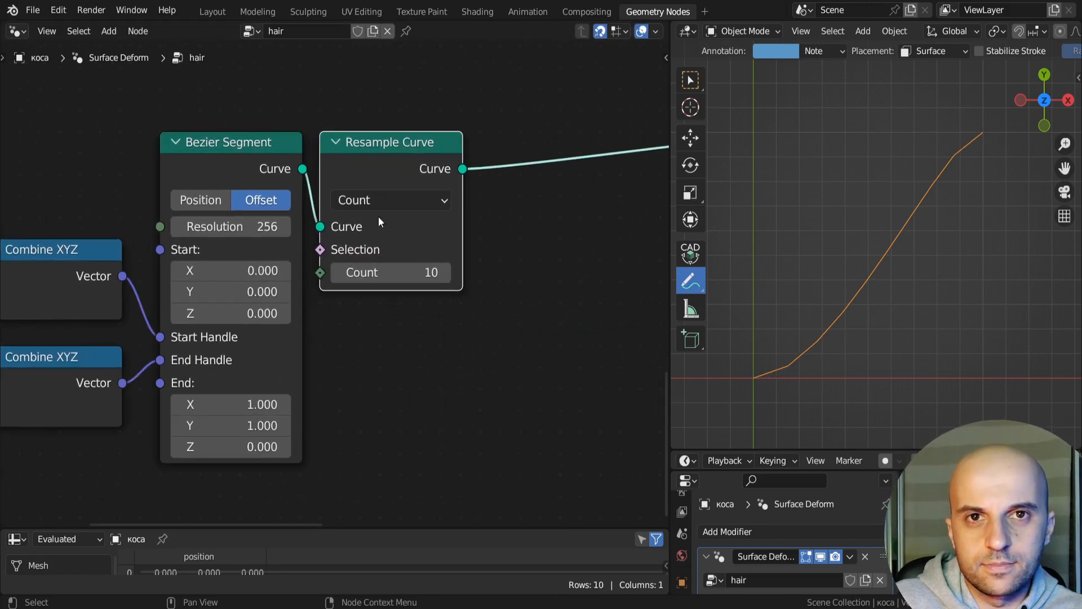
left_click(390, 199)
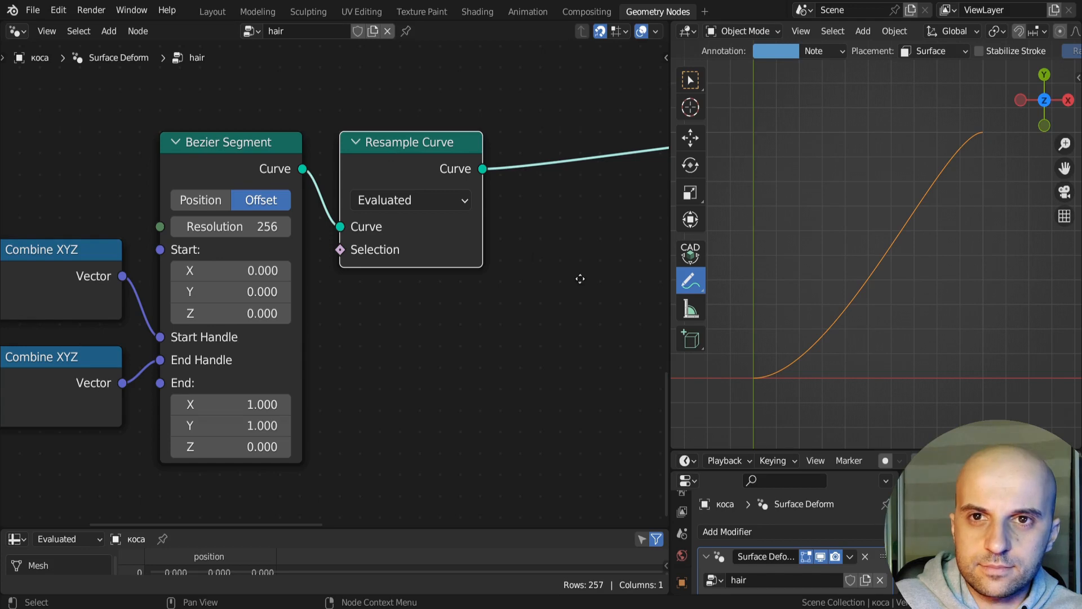
type("sampl")
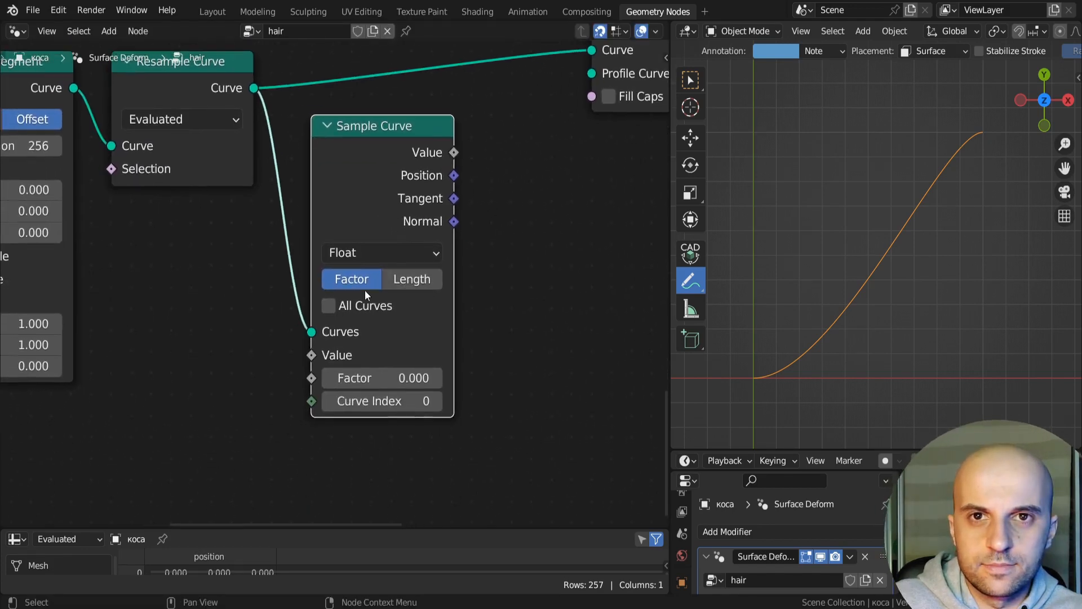
left_click(329, 305)
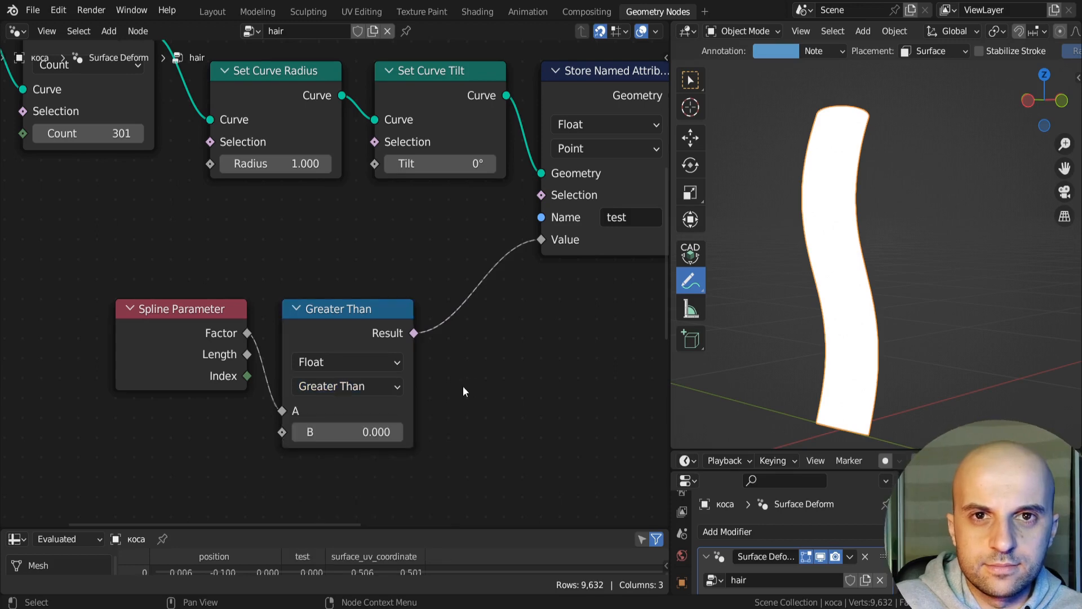
- Link the Greater Than result of the spline factor into Store Named Attribute 'test'
left_click(347, 431)
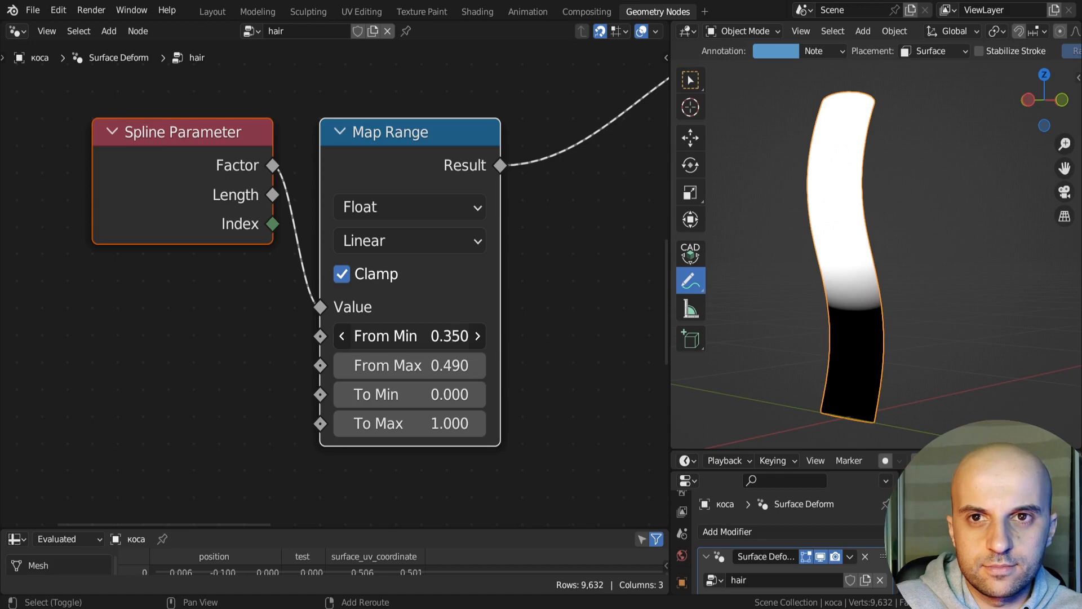
- Set the clamped Map Range From Min to 0.49 and From Max to 0.50
double_click(407, 335)
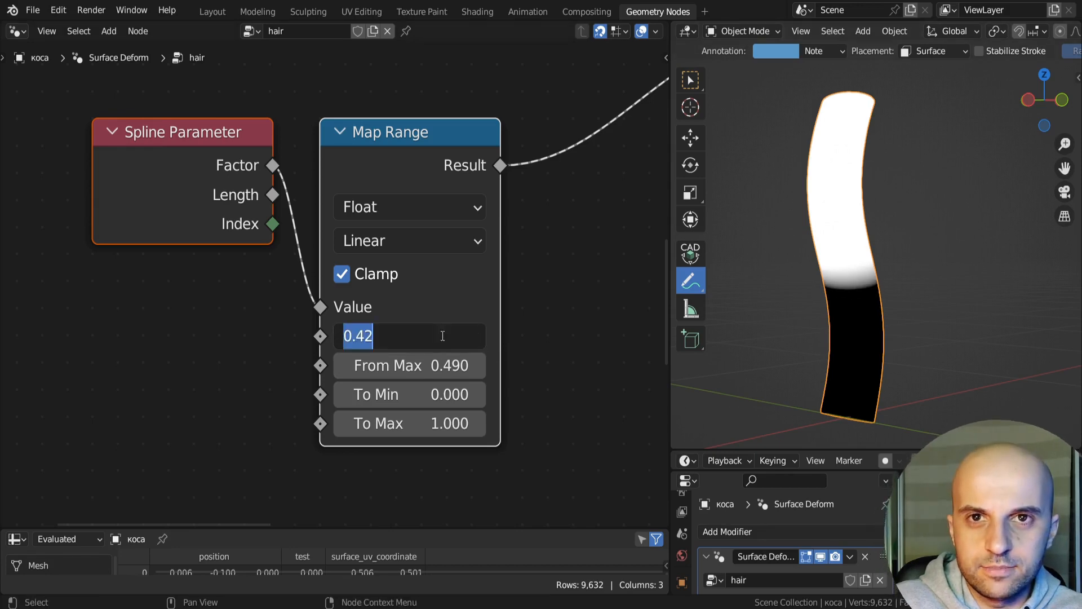
type(".49")
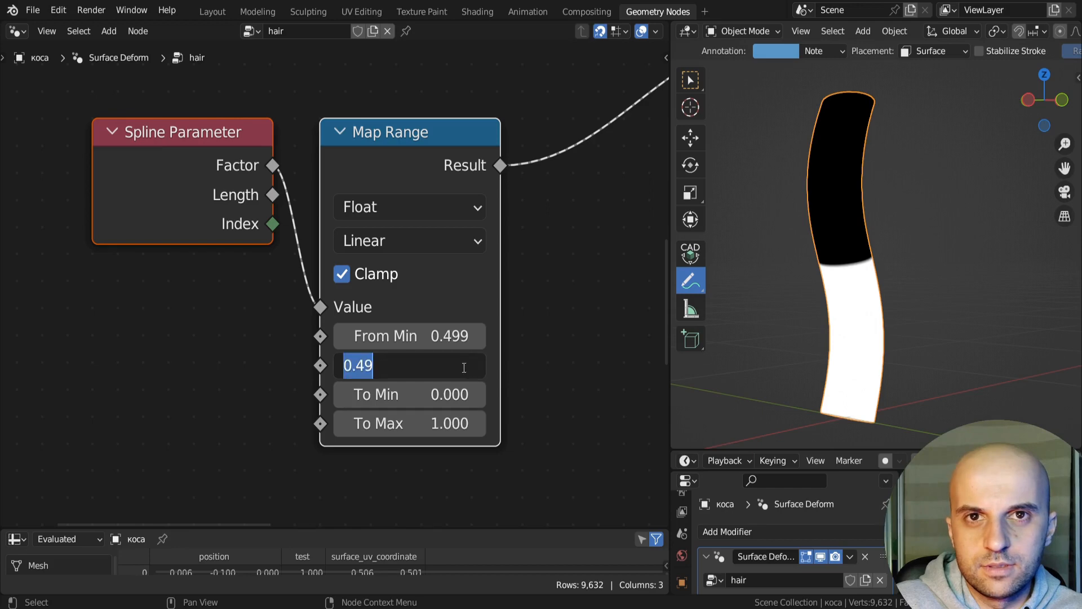
type(".501")
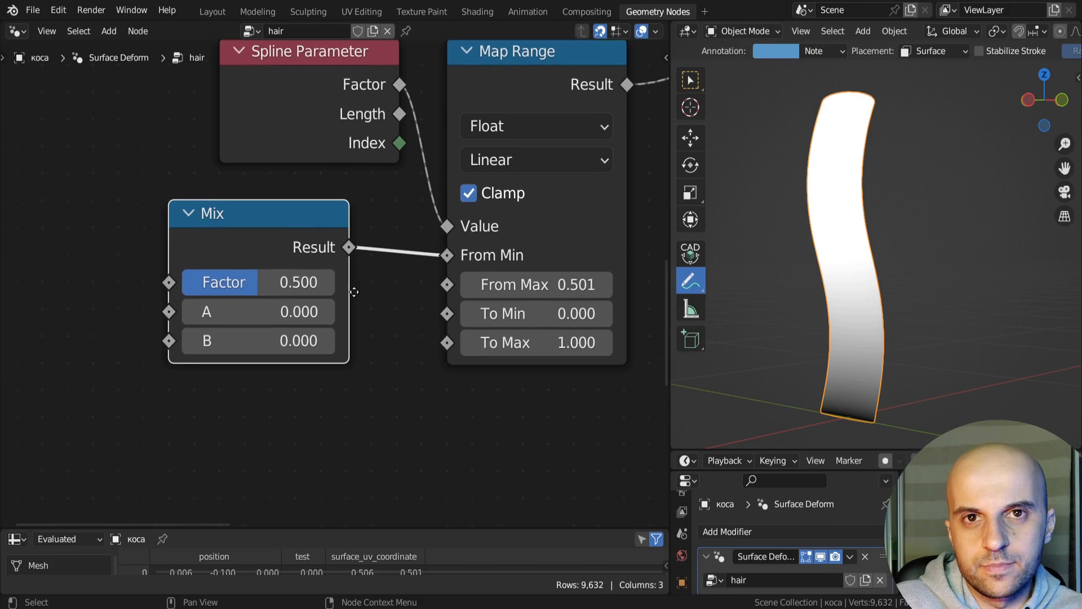
- Edit the Mix node's B value, then add a Subtract node beneath the Mix node
double_click(299, 340)
type("0.499")
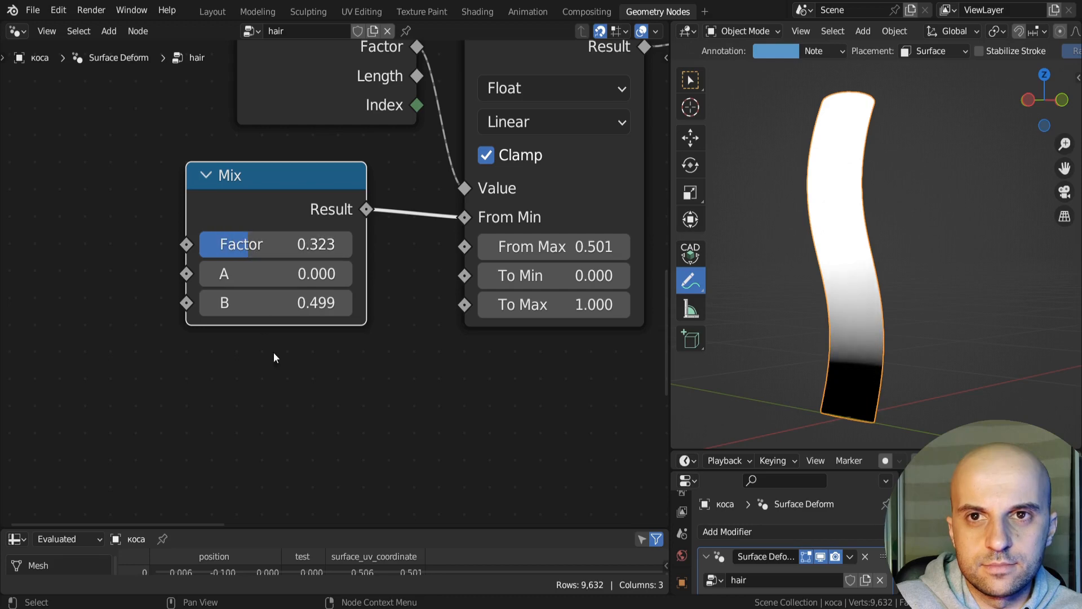
type("subt")
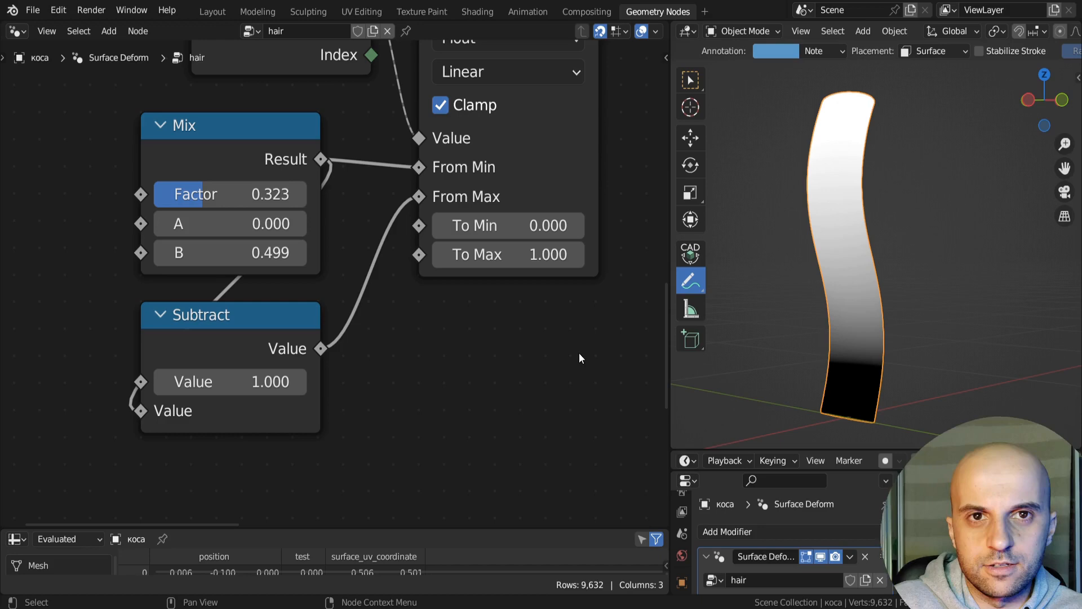
left_click_drag(230, 194, 276, 194)
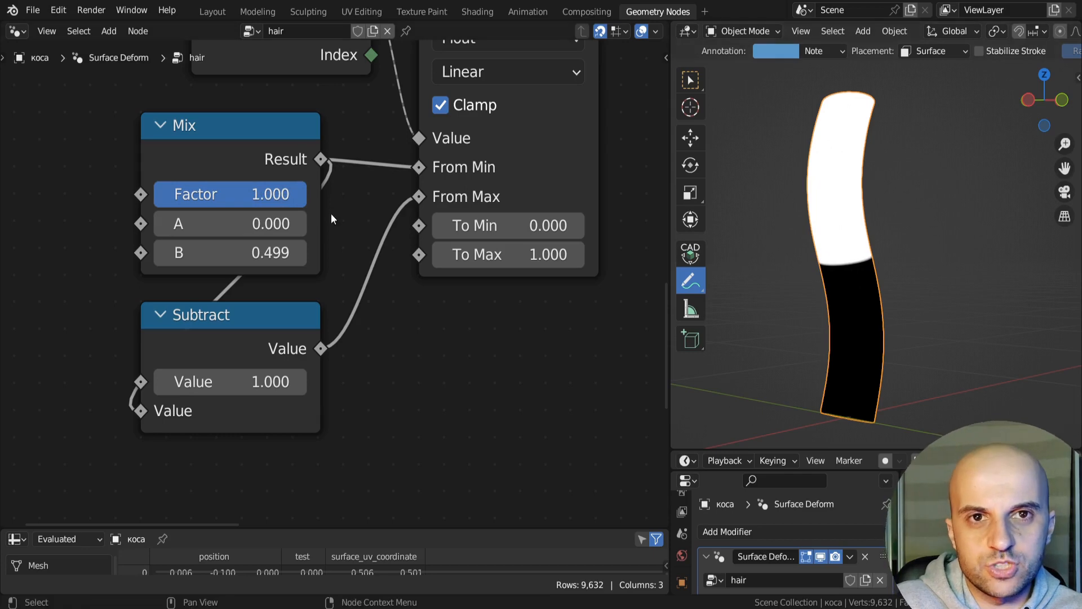
left_click_drag(276, 194, 230, 194)
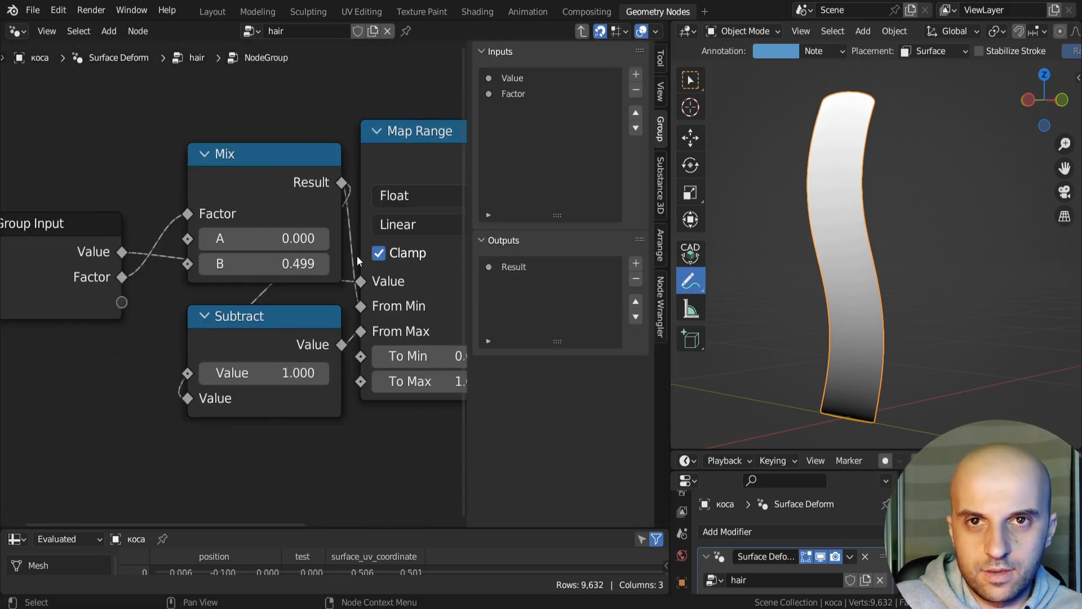
left_click(513, 77)
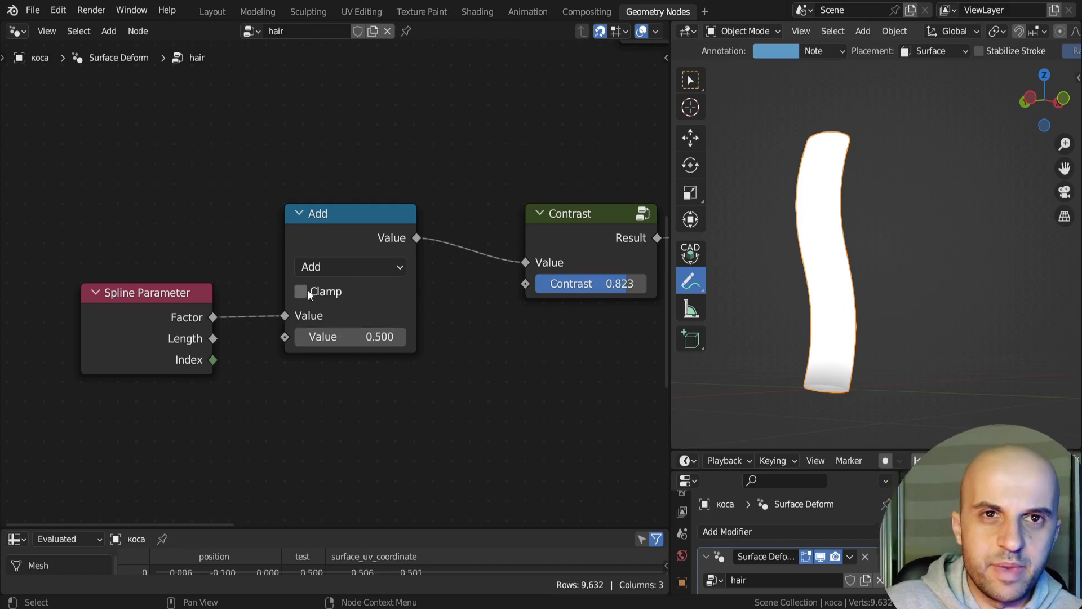
- Turn on Clamp for the Add node that sums spline factor and Mix offset
left_click(300, 291)
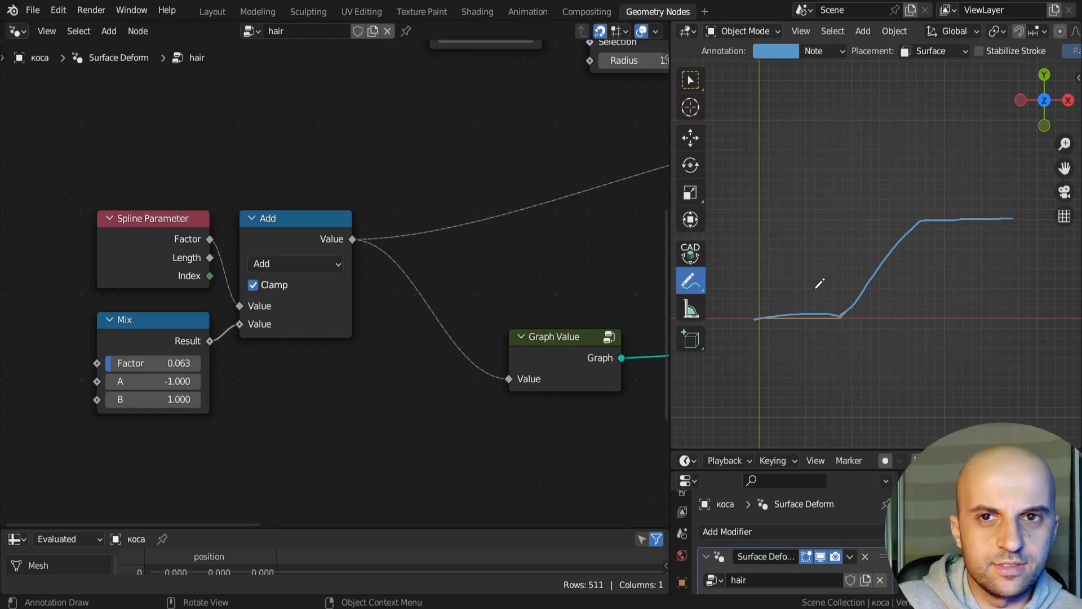
mouse_move(772, 323)
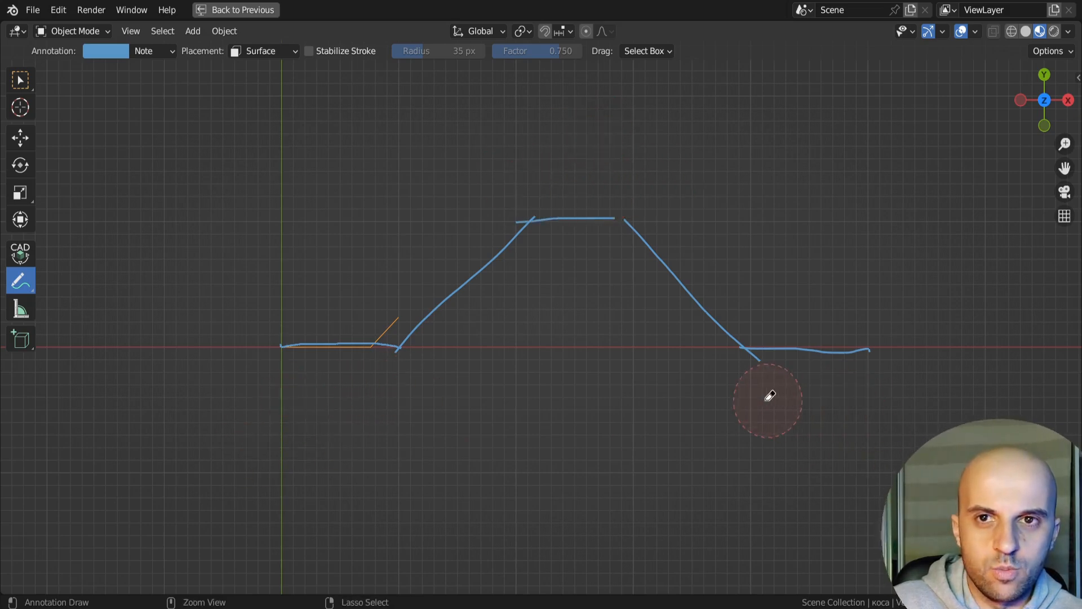
- Return to the node editor layout after sketching the target peak curve
left_click(658, 11)
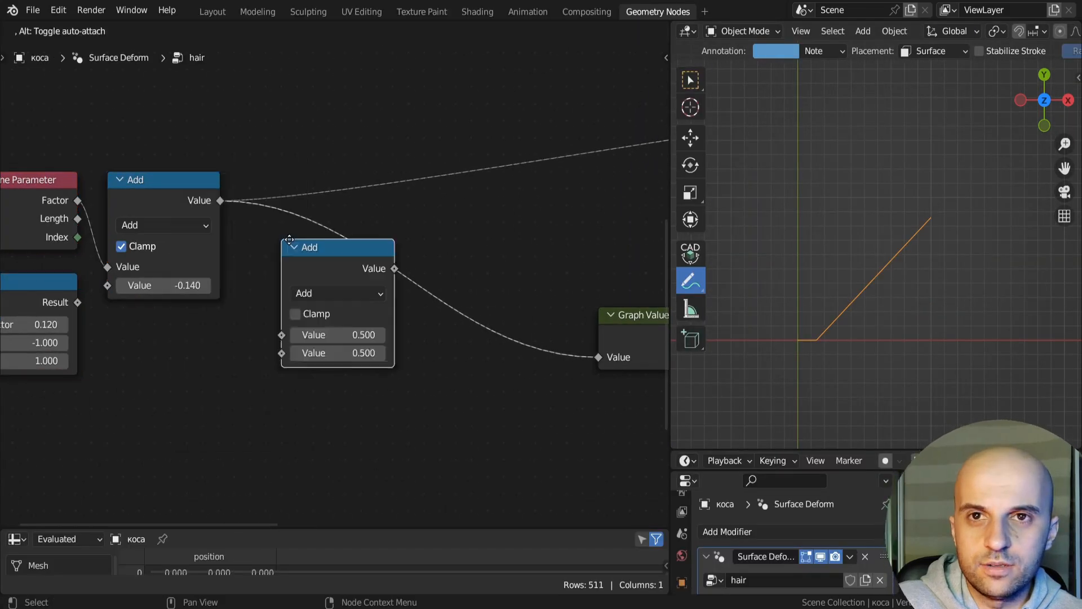
- Insert the Add before Graph Value, a duplicate after Ping-Pong, and zero the Mix factor
left_click(337, 292)
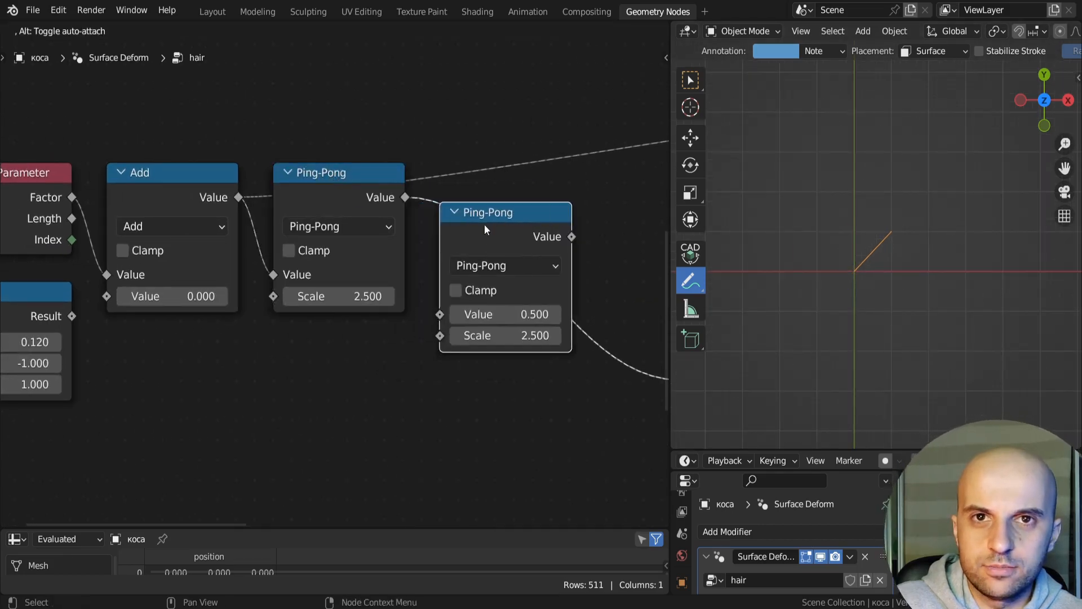
left_click(505, 265)
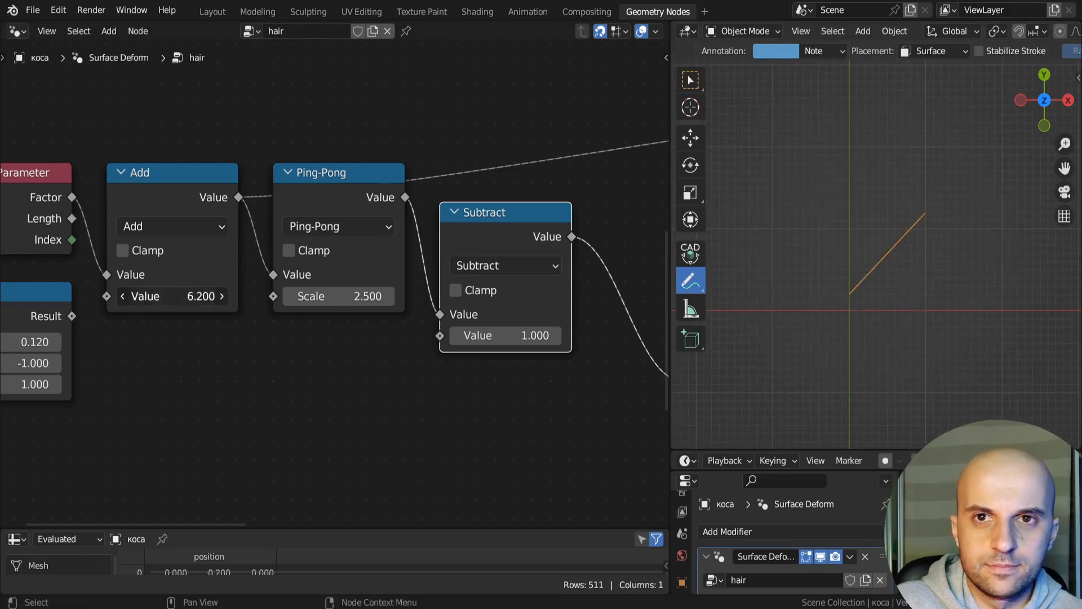
left_click(455, 289)
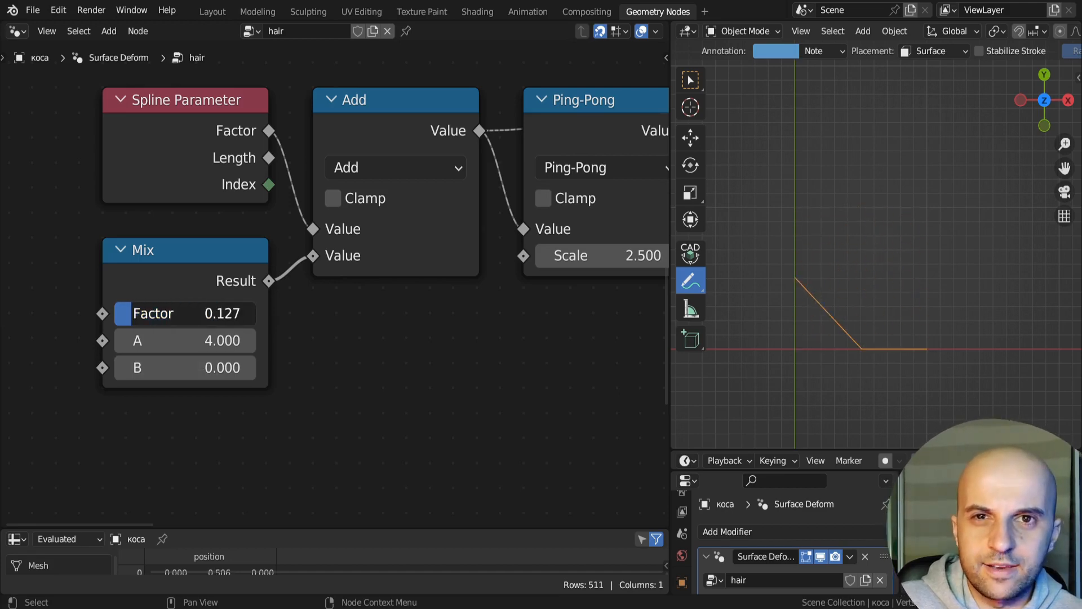
left_click(185, 313)
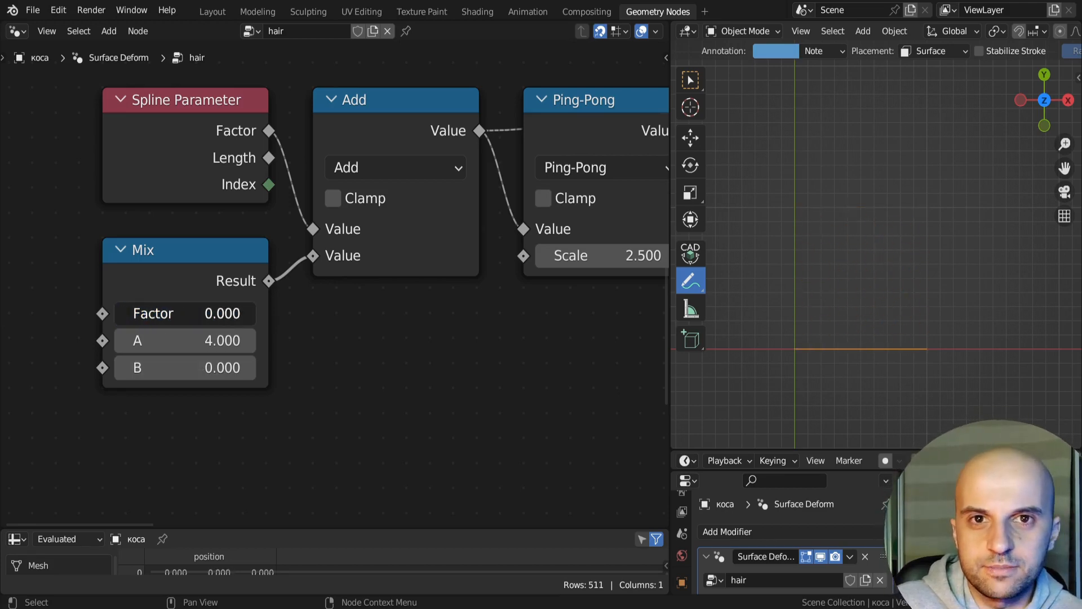
scroll("down", 3)
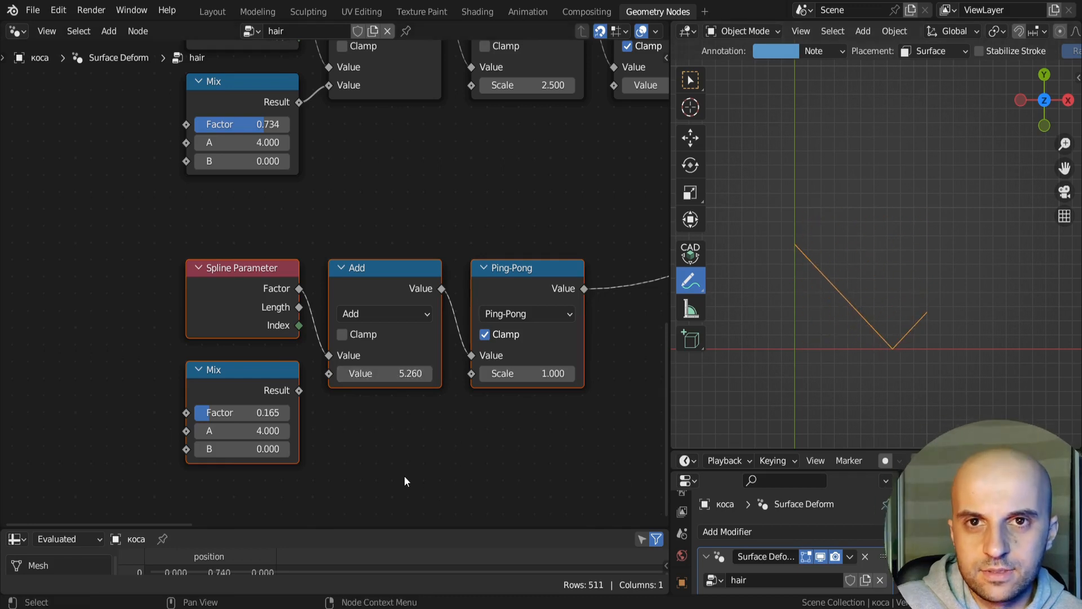
- Edit a value in the duplicated Spline Parameter, Mix, Add and Ping-Pong chain
double_click(242, 430)
type("1.000")
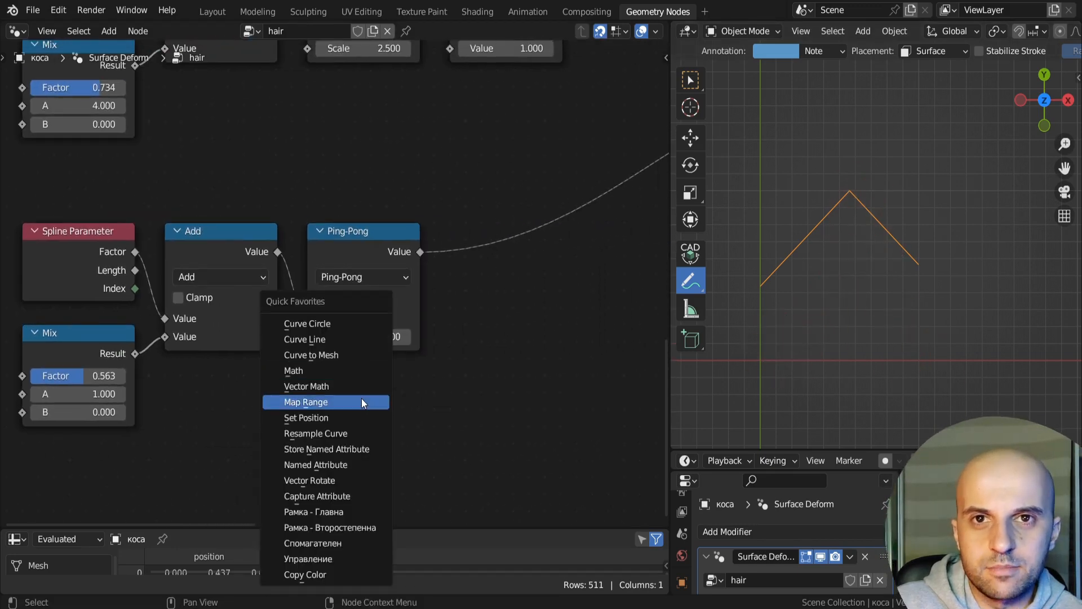
- Add a Map Range node and place it after the clamped Ping-Pong node
left_click(304, 402)
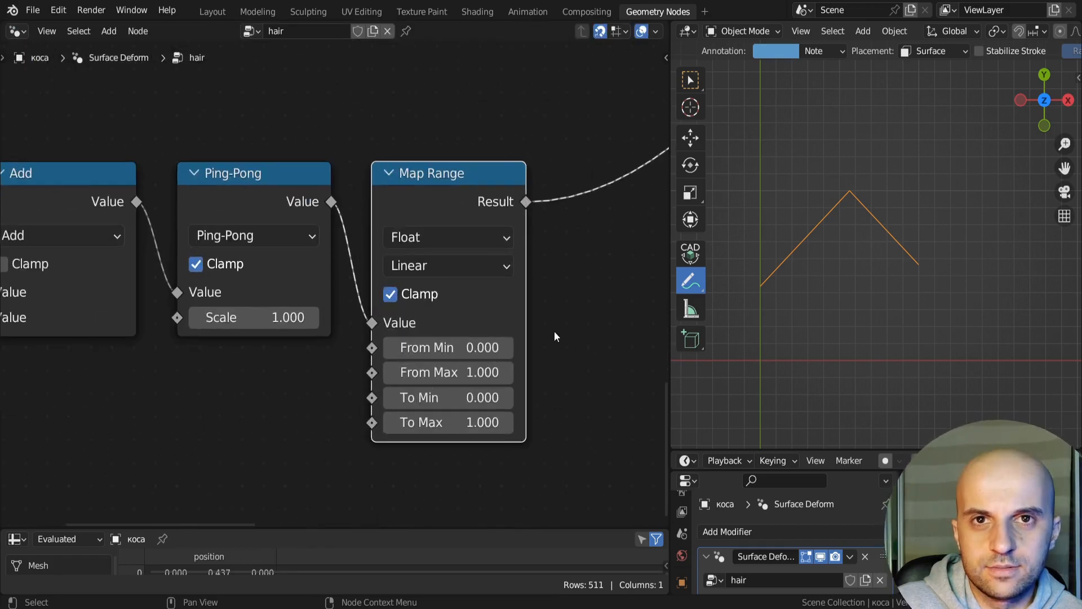
left_click(447, 347)
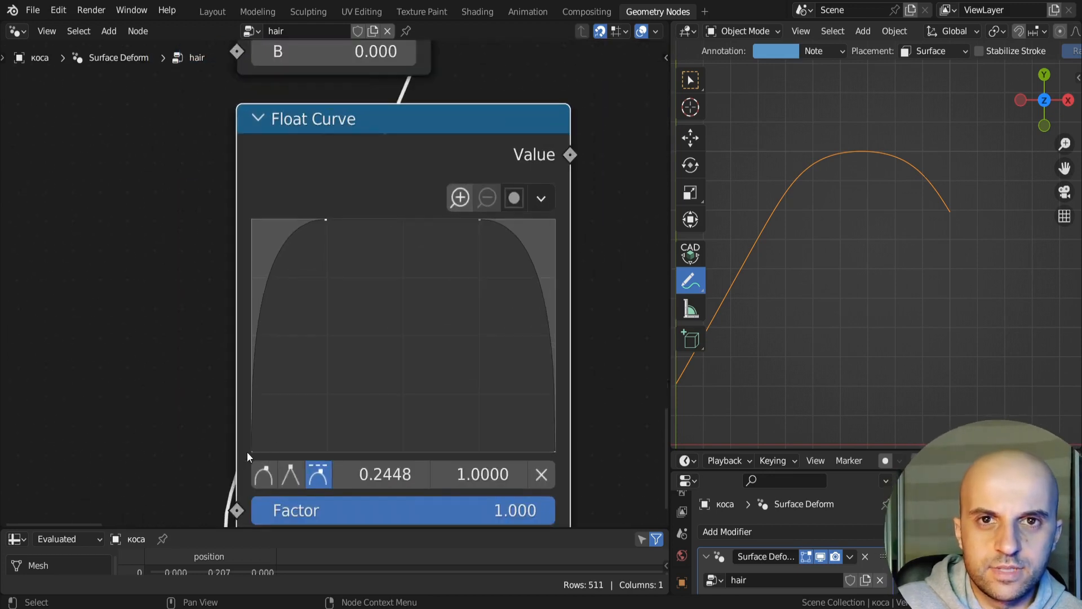
mouse_move(404, 226)
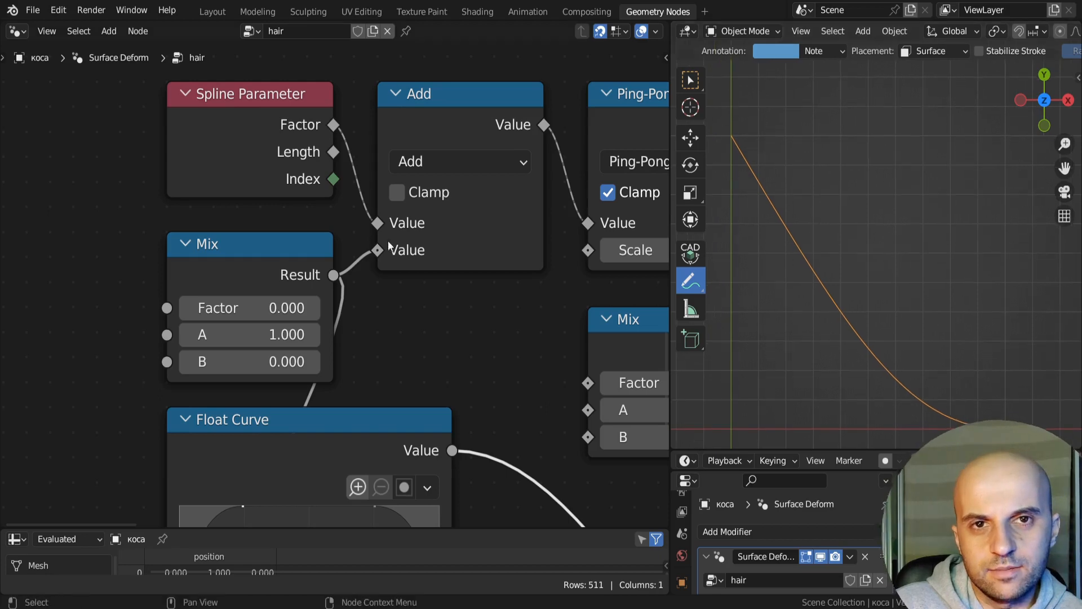
mouse_move(397, 334)
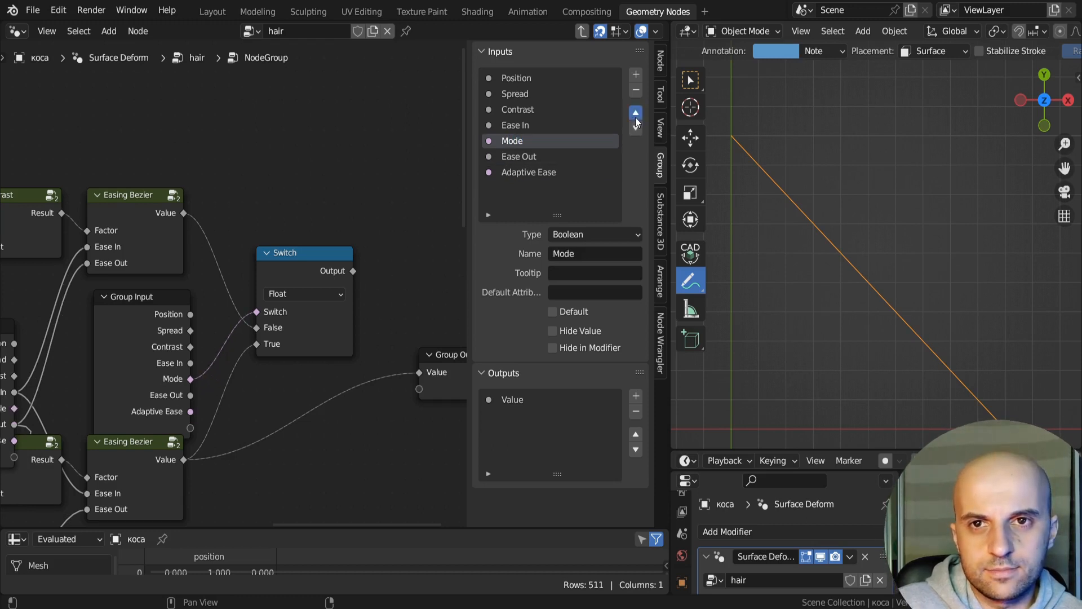
- Move the Boolean Mode input to the top of the group's input list
left_click(634, 114)
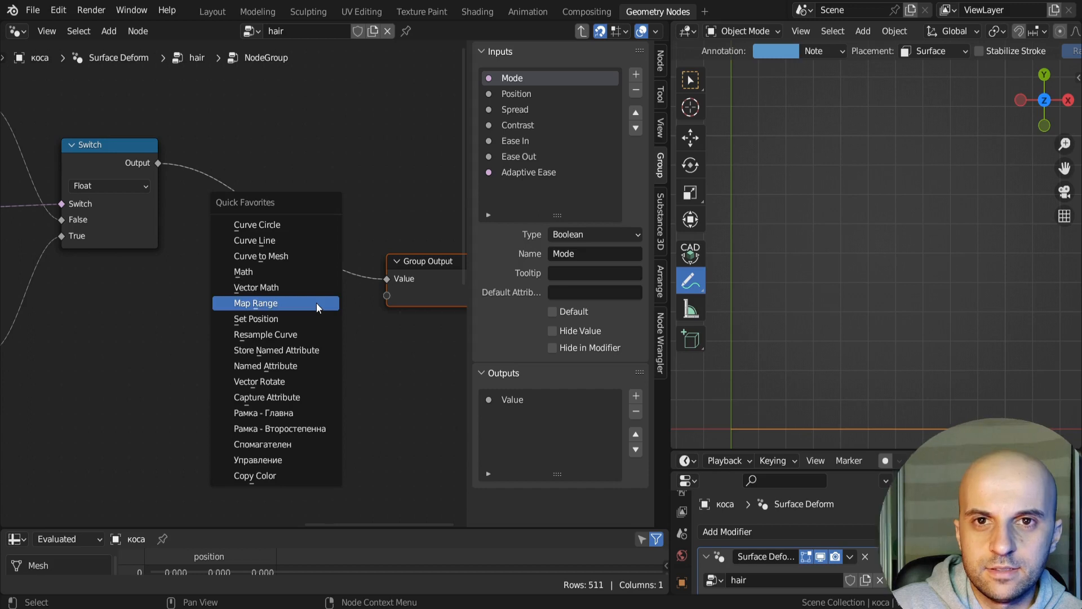
- Place a Map Range after the Switch node and connect Group Input To Min to it
left_click(255, 304)
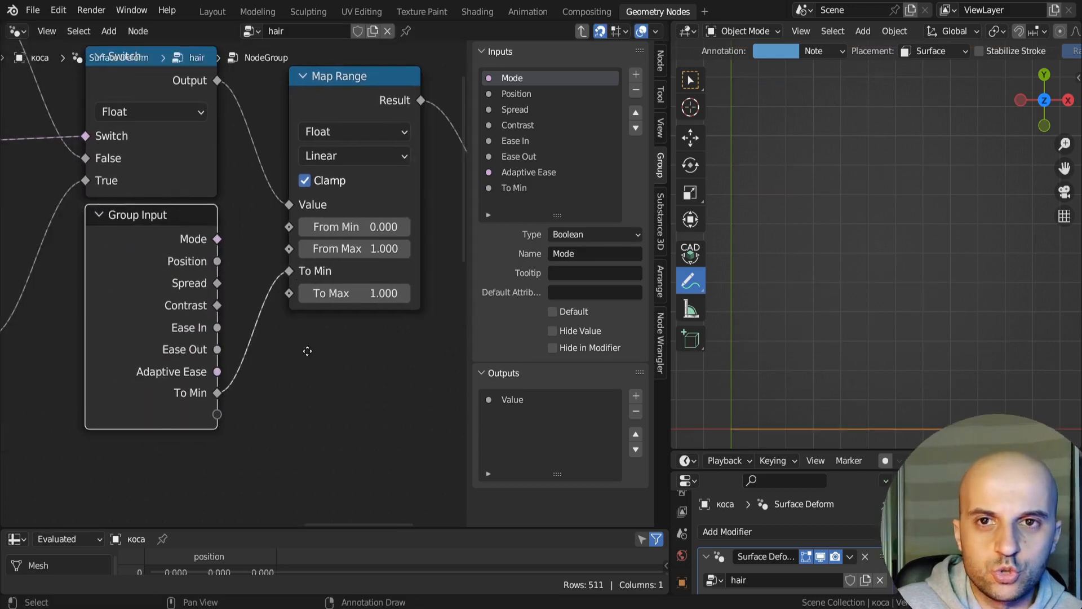
left_click(515, 188)
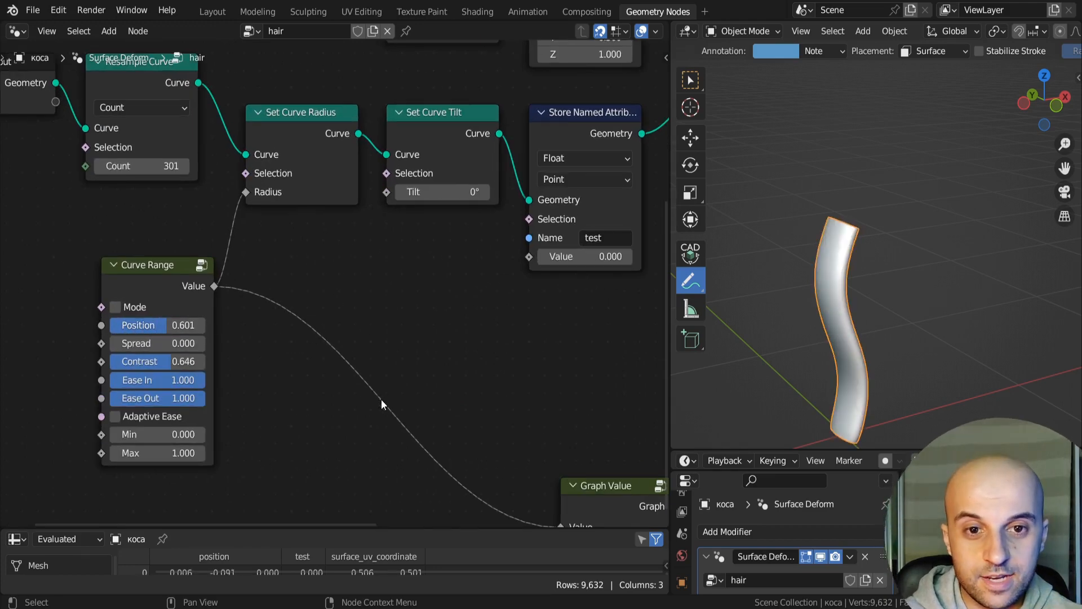
- Enable Mode and set Spread 0.5, Position 0.5, Contrast 0, Ease In 0 for a pointed leaf strand
double_click(183, 343)
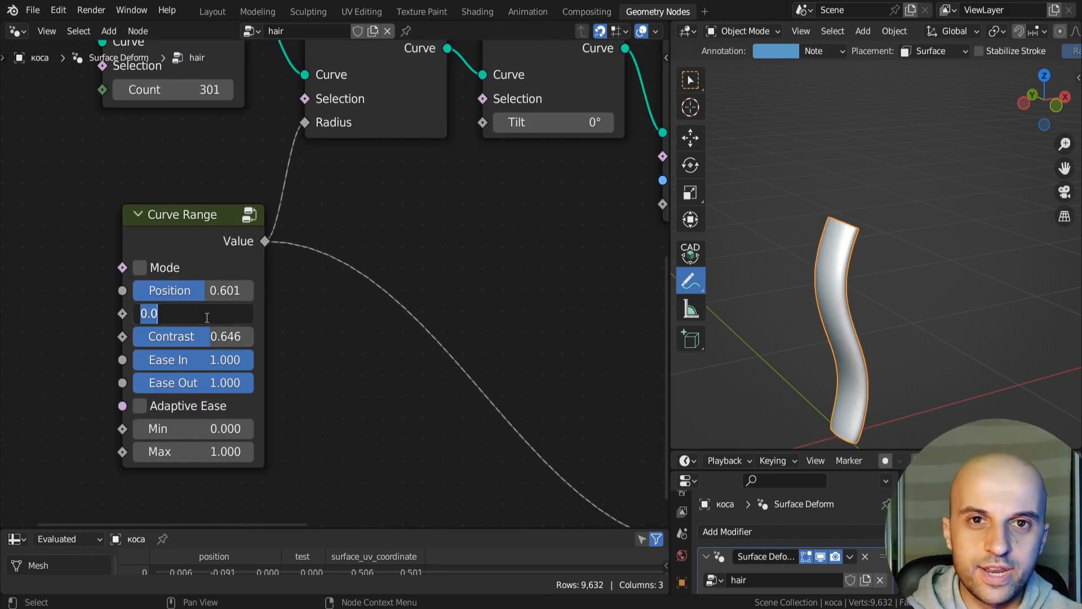
left_click(138, 268)
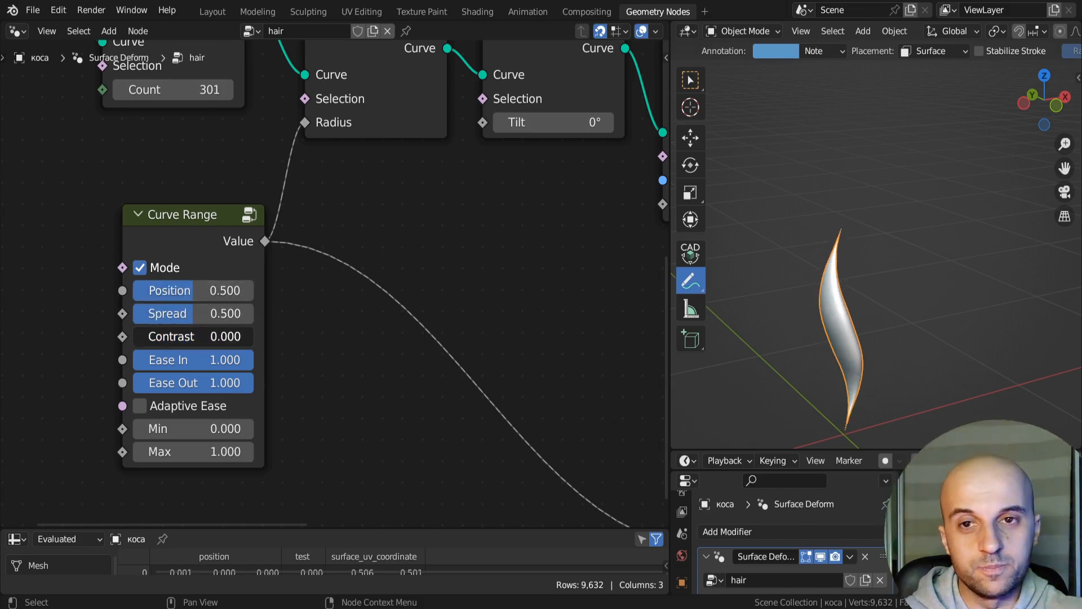
left_click(193, 359)
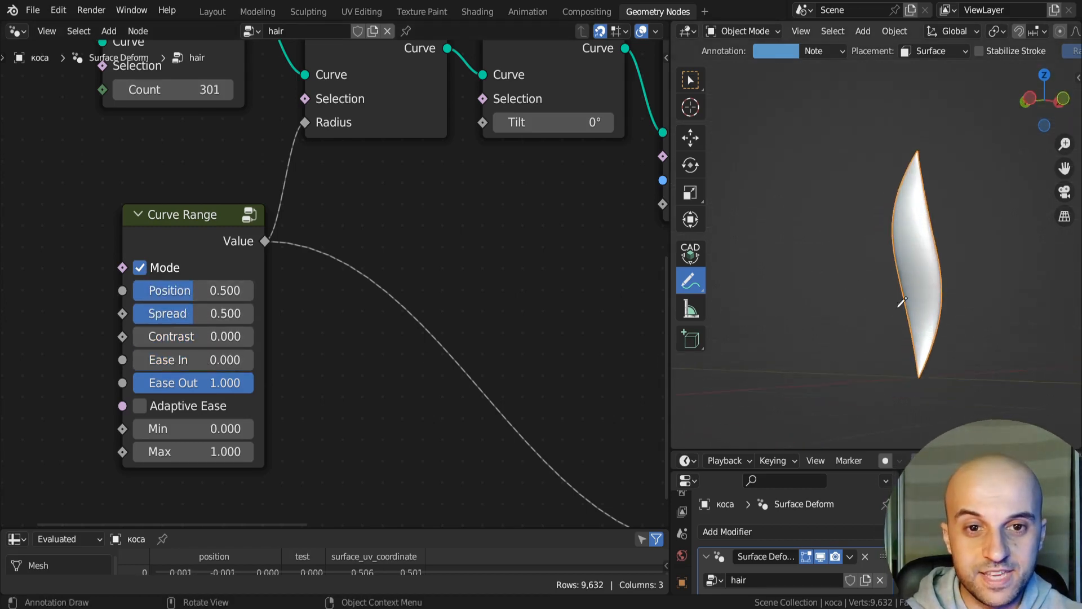